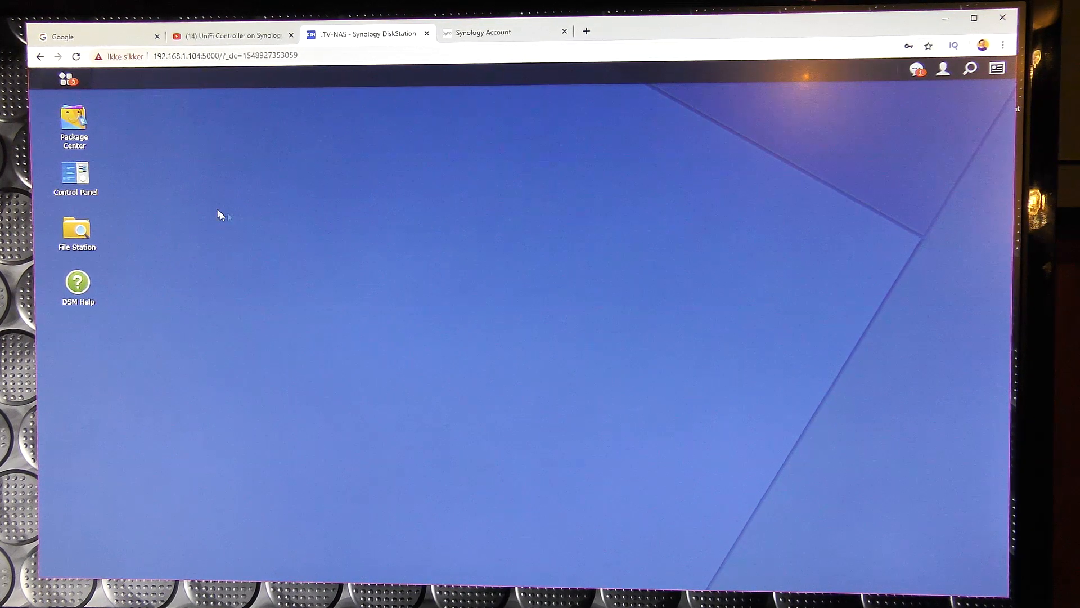
pyautogui.moveTo(487, 227)
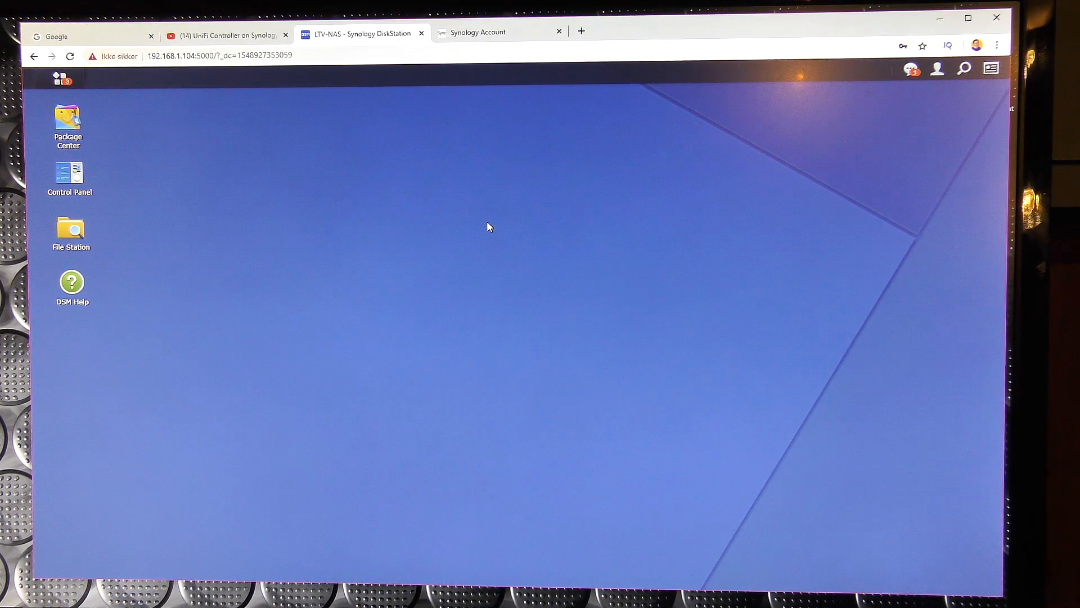
pyautogui.moveTo(185, 147)
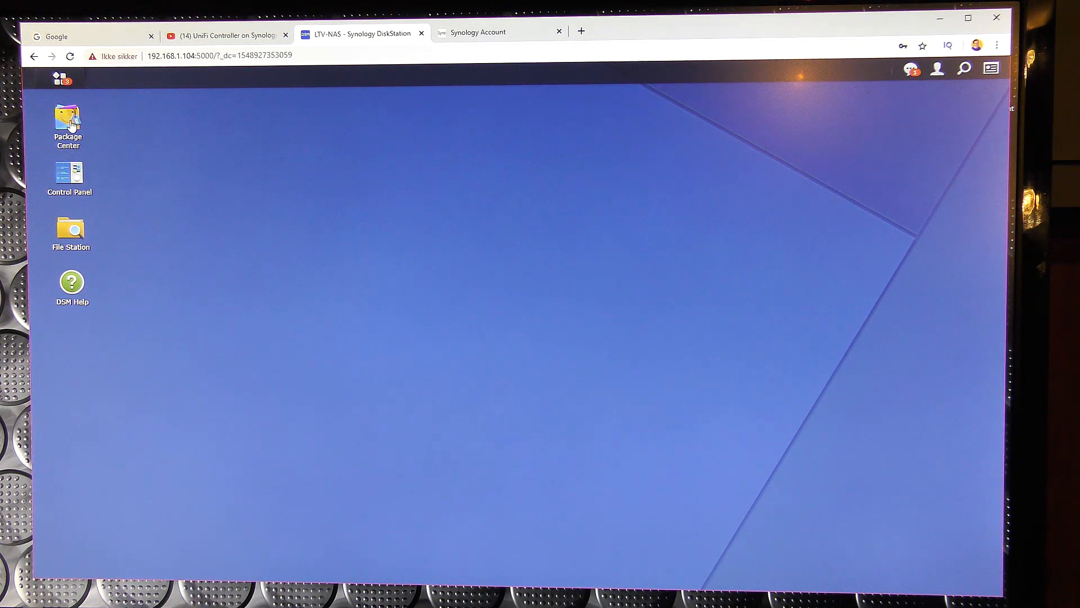
# Open Package Center and scroll All Packages down to Docker under Third-party.
pyautogui.doubleClick(67, 122)
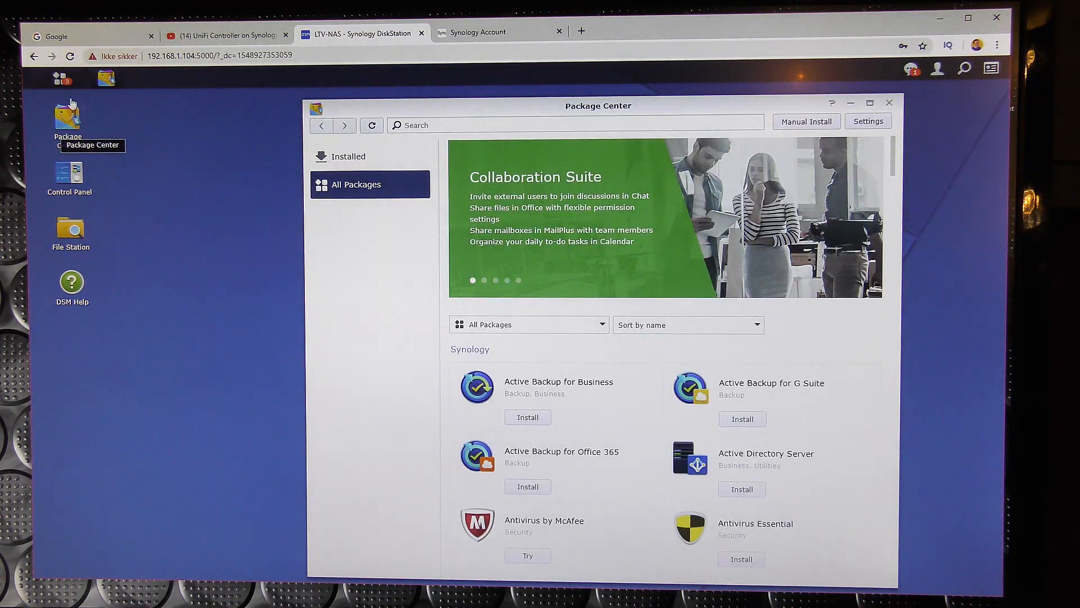
pyautogui.moveTo(767, 154)
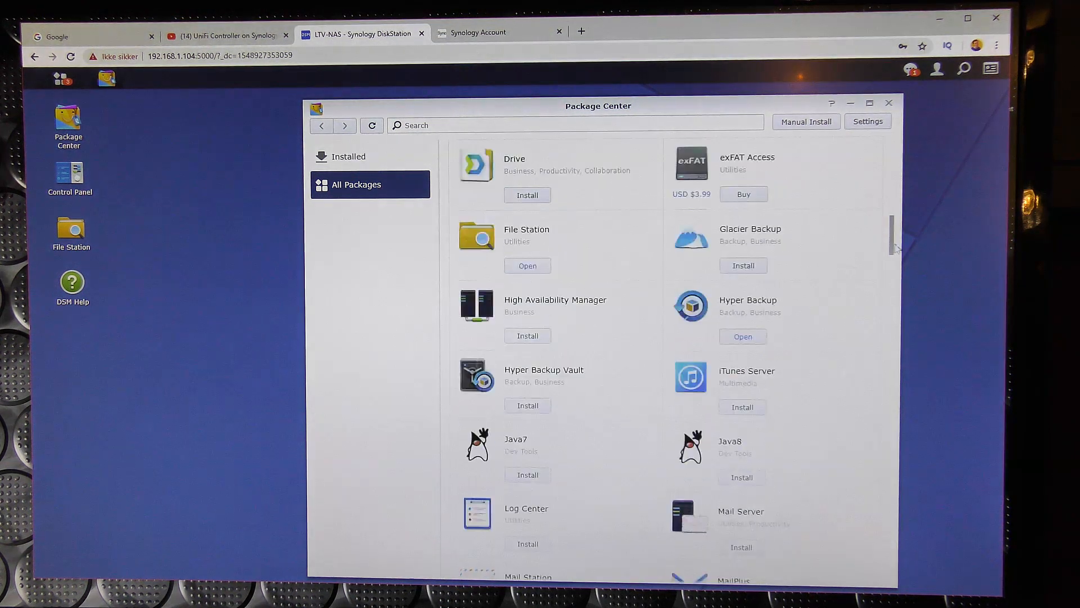
pyautogui.scroll(-3)
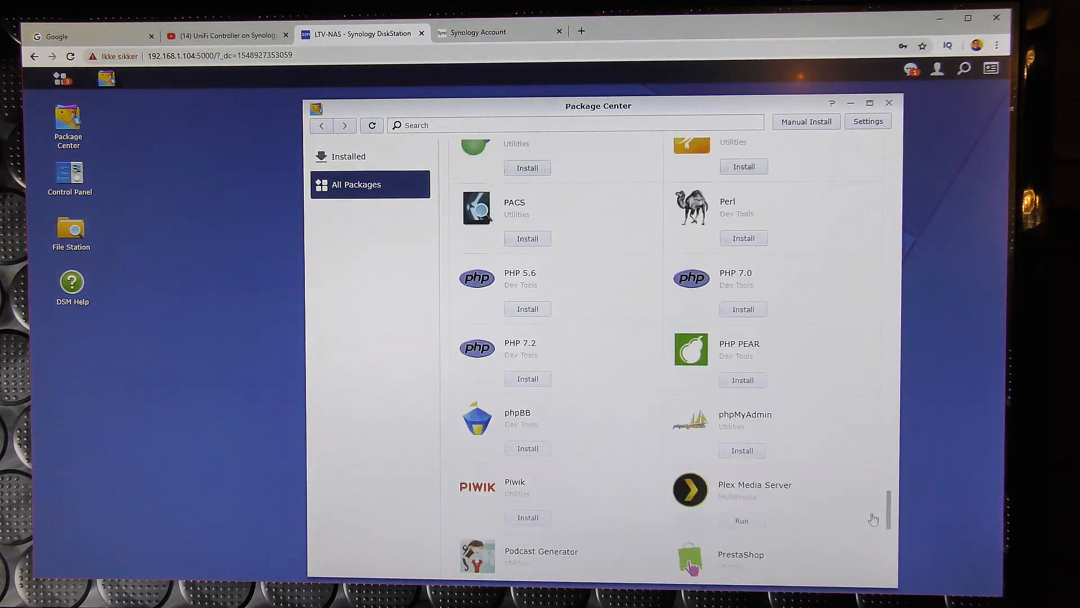
pyautogui.scroll(-3)
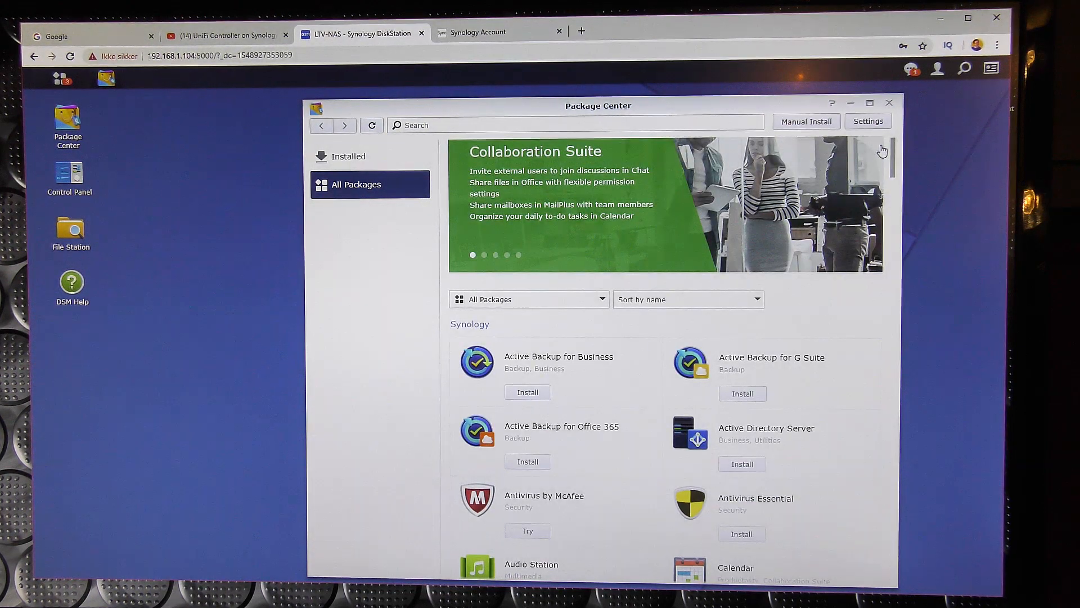
pyautogui.scroll(-3)
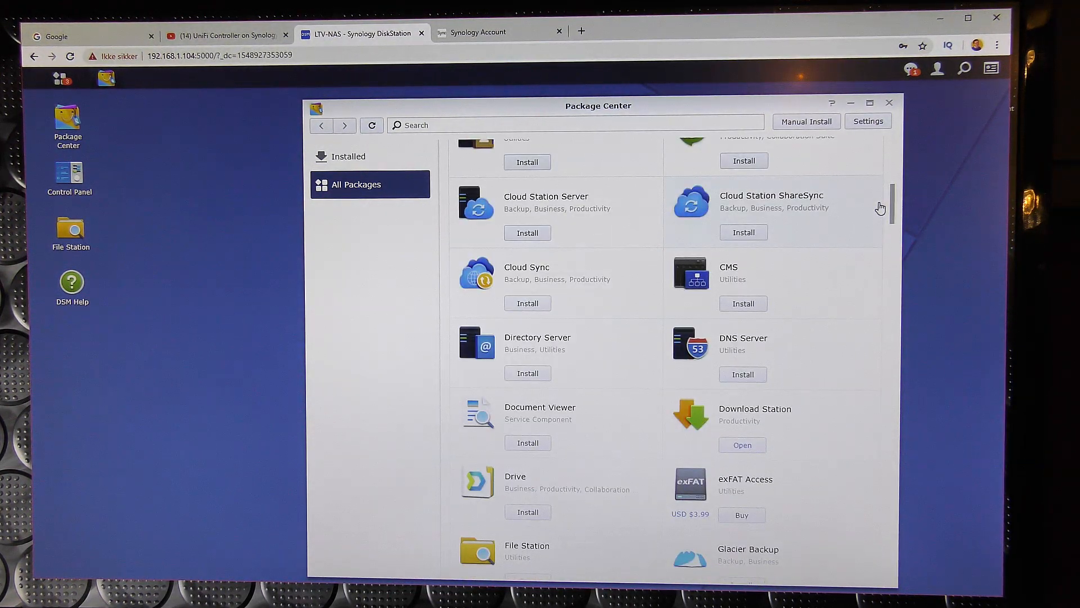
pyautogui.moveTo(741, 361)
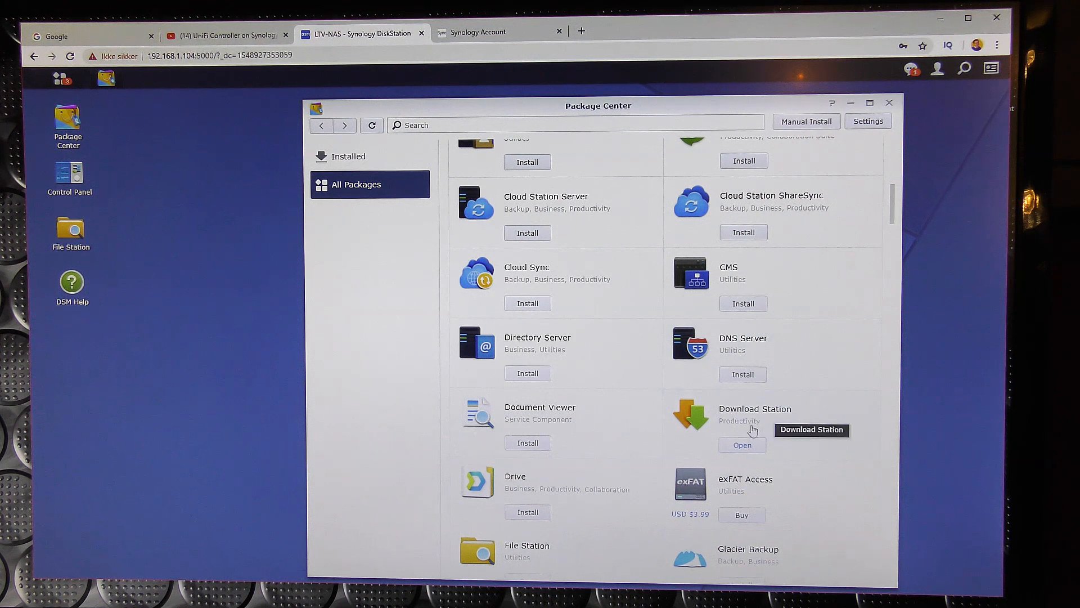
pyautogui.moveTo(526, 563)
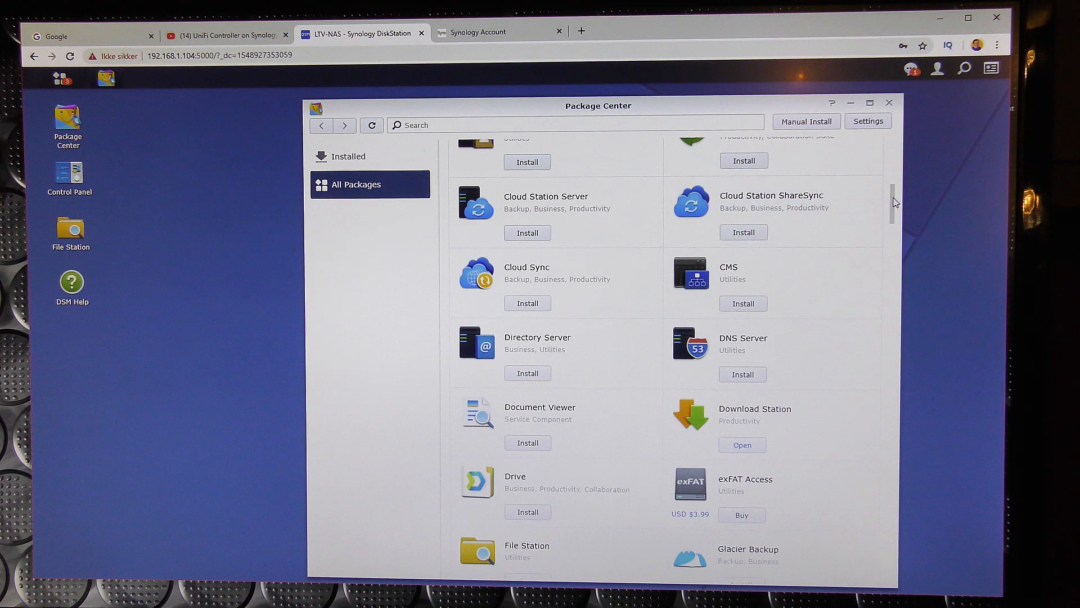
pyautogui.scroll(-3)
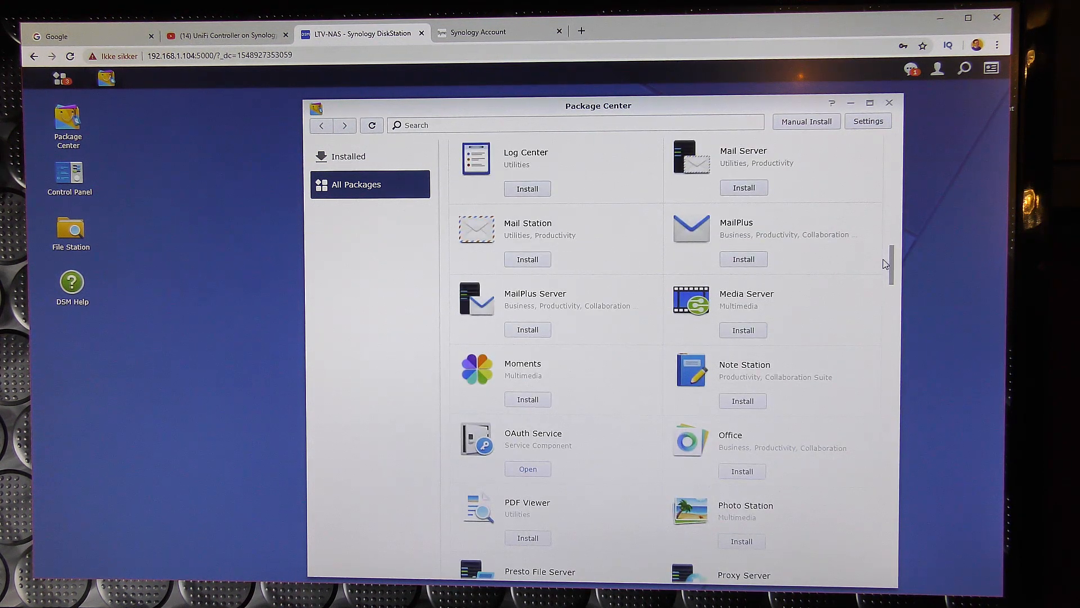
pyautogui.scroll(-3)
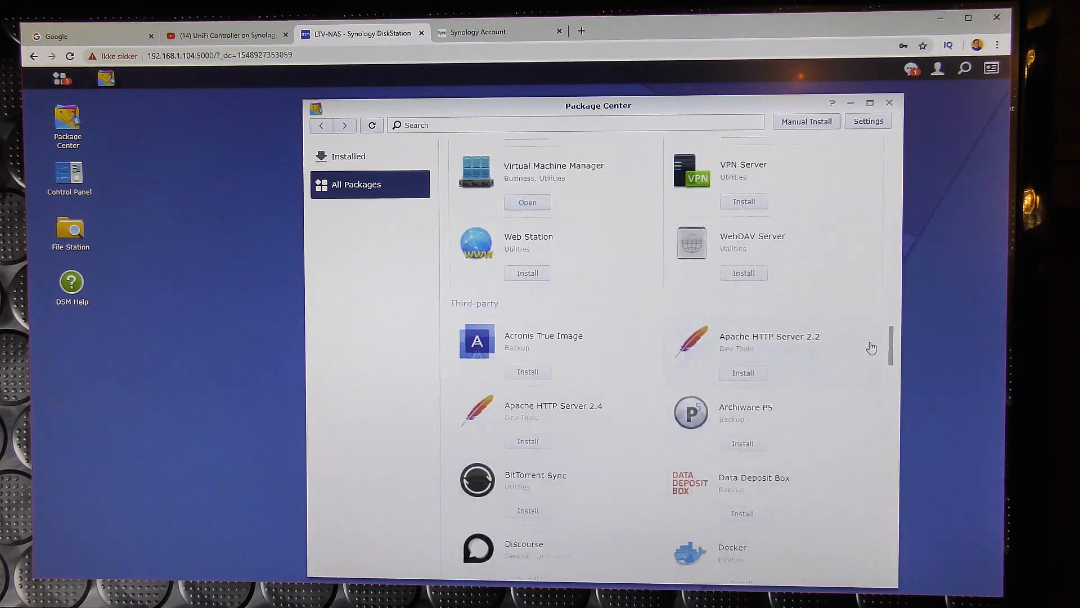
pyautogui.scroll(-3)
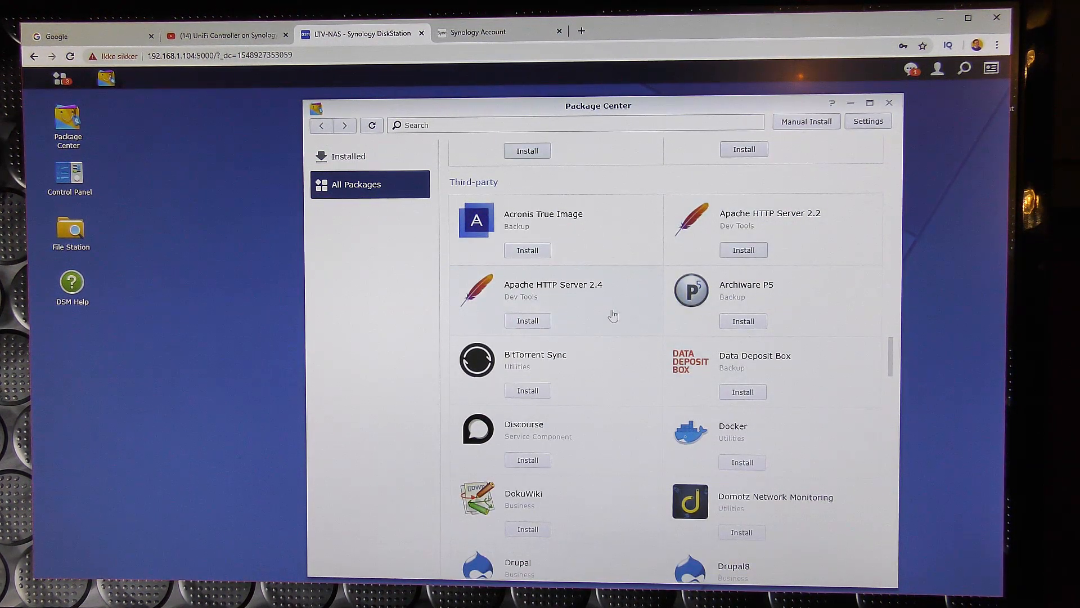
pyautogui.moveTo(596, 375)
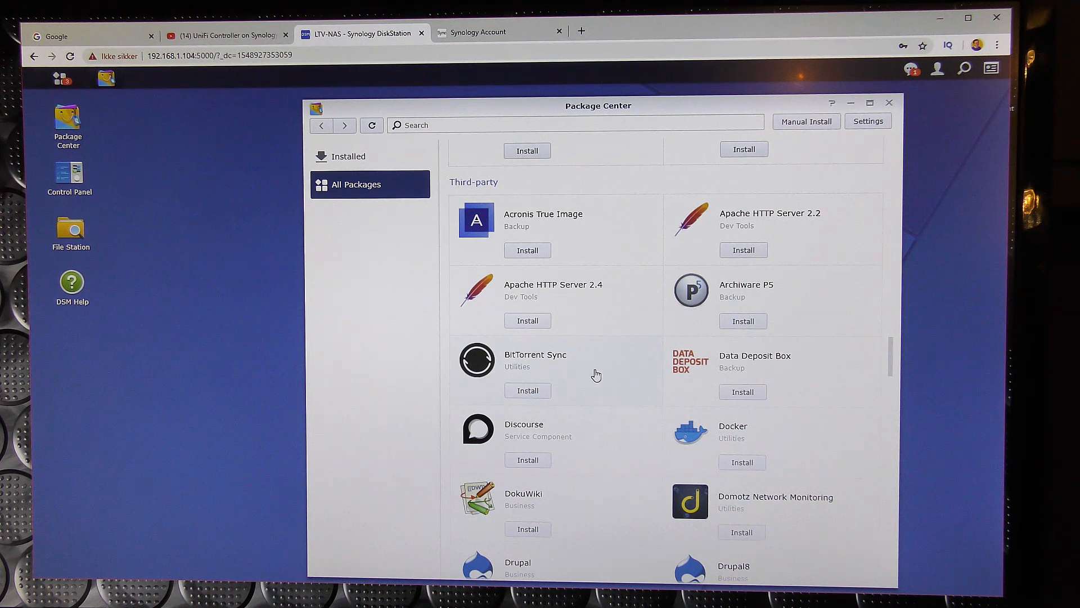
pyautogui.moveTo(758, 431)
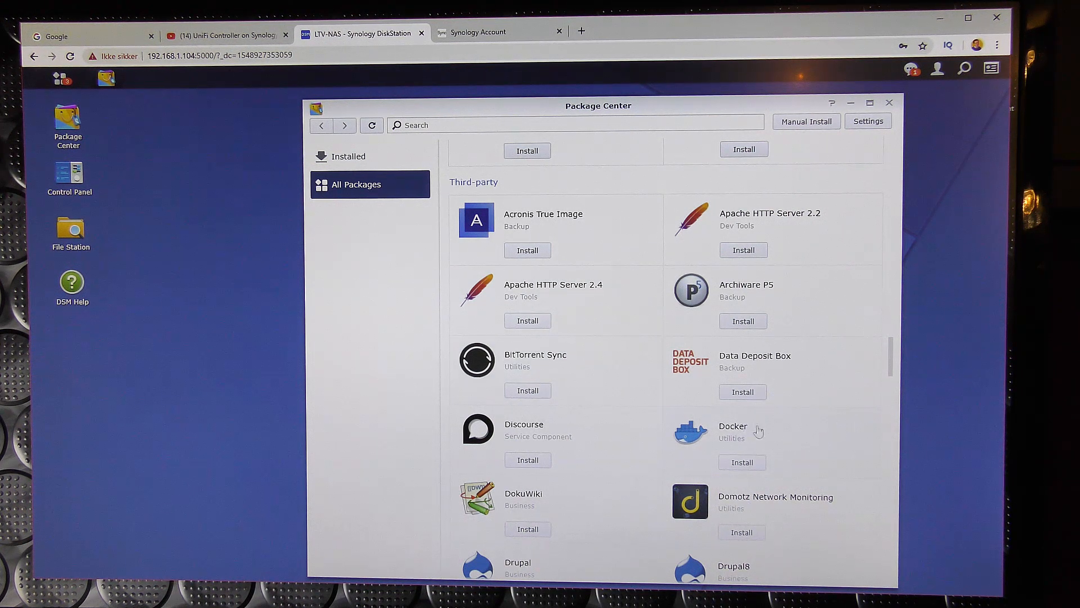
pyautogui.moveTo(732, 426)
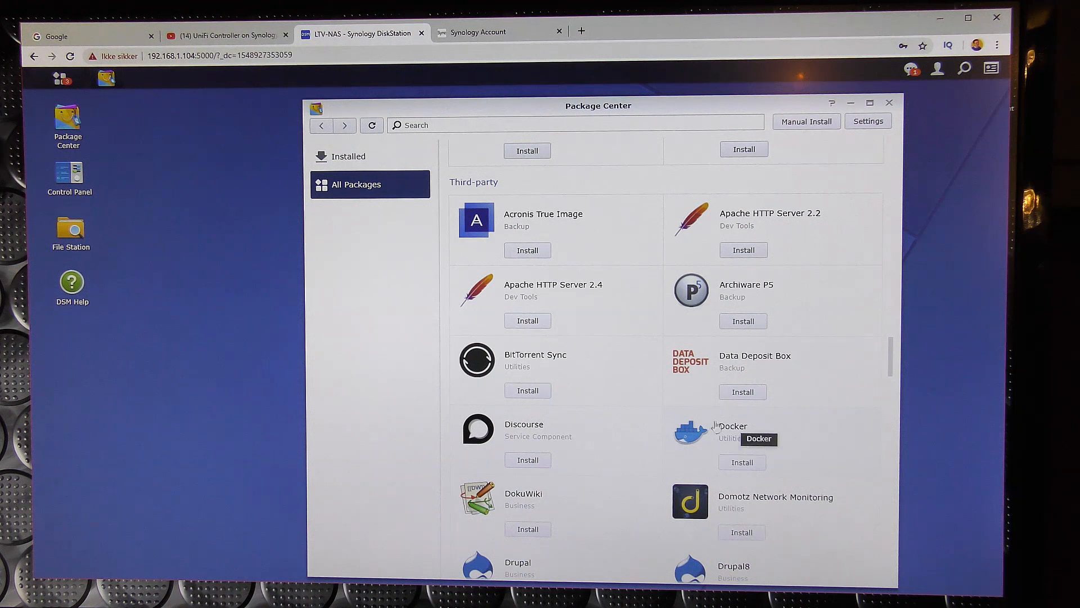
pyautogui.moveTo(733, 446)
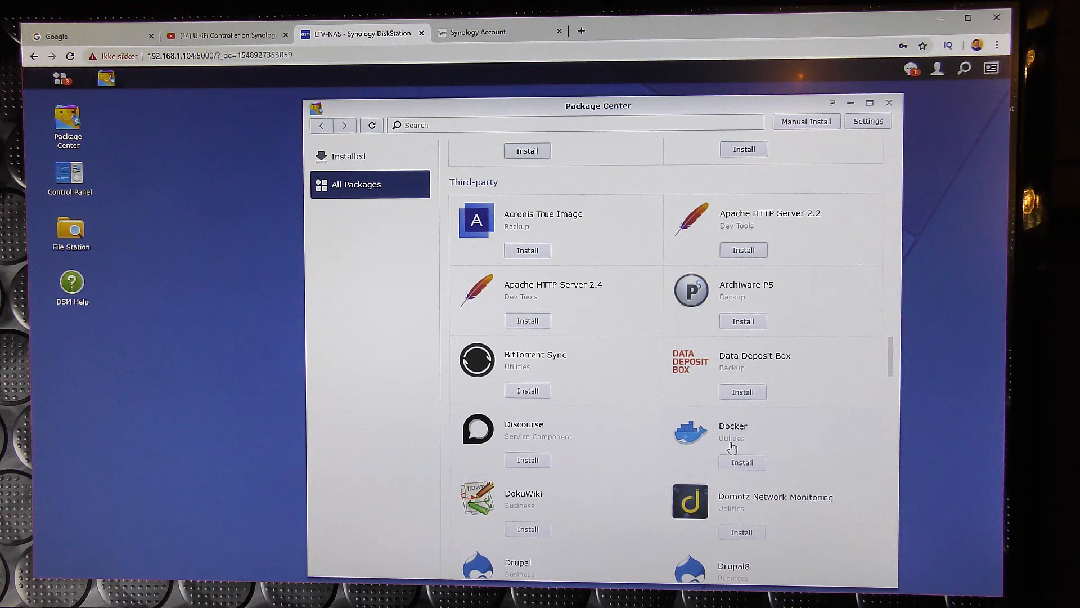
# Start installing Docker and switch to the Installed packages list.
pyautogui.click(742, 463)
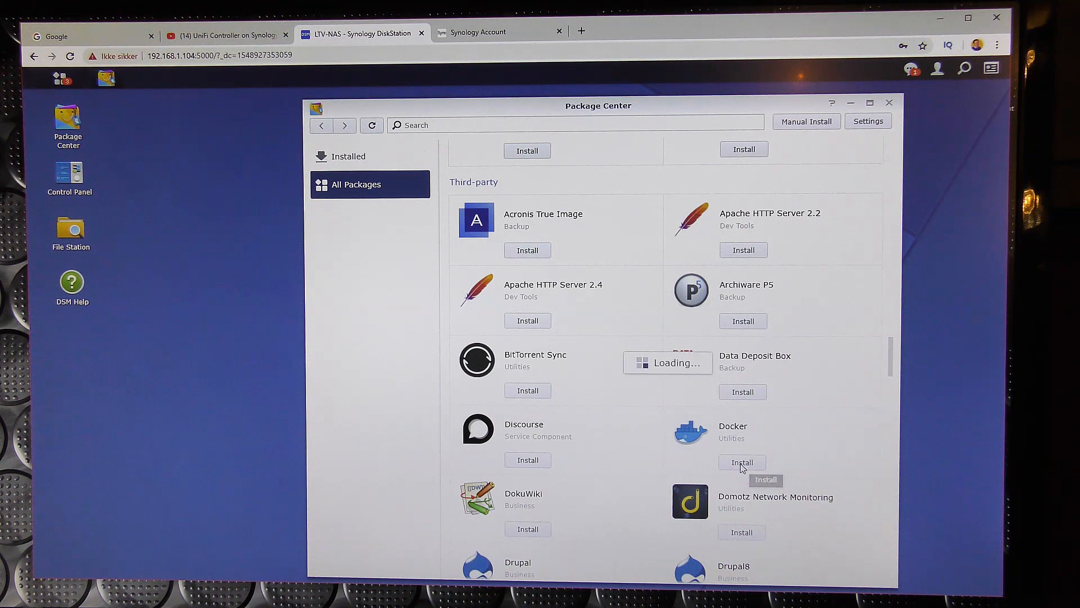
pyautogui.click(742, 461)
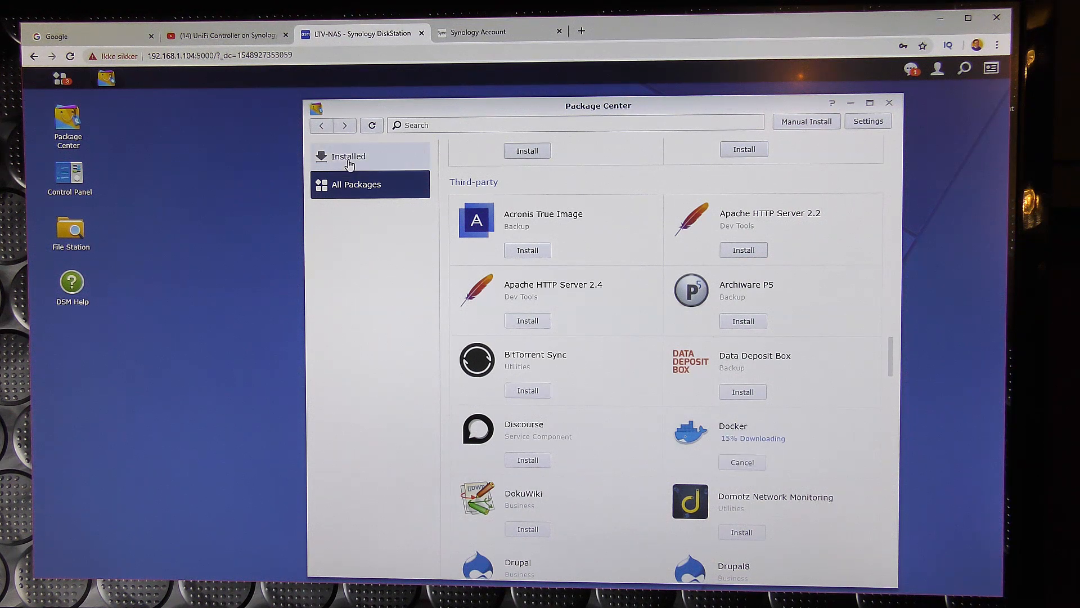
pyautogui.click(349, 156)
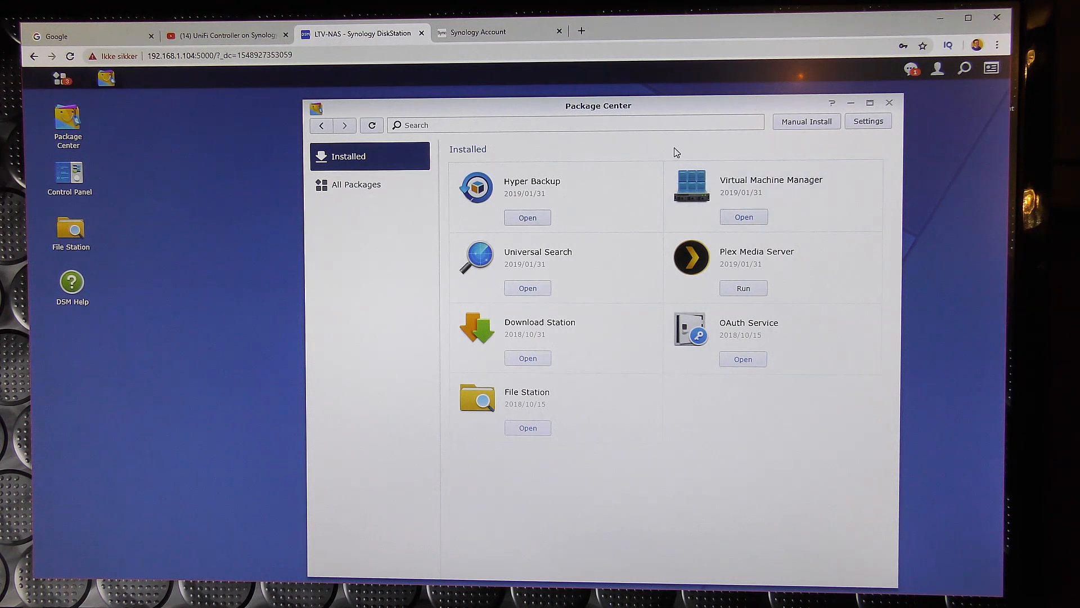
# Launch Virtual Machine Manager and bring up its list of virtual machines.
pyautogui.click(60, 77)
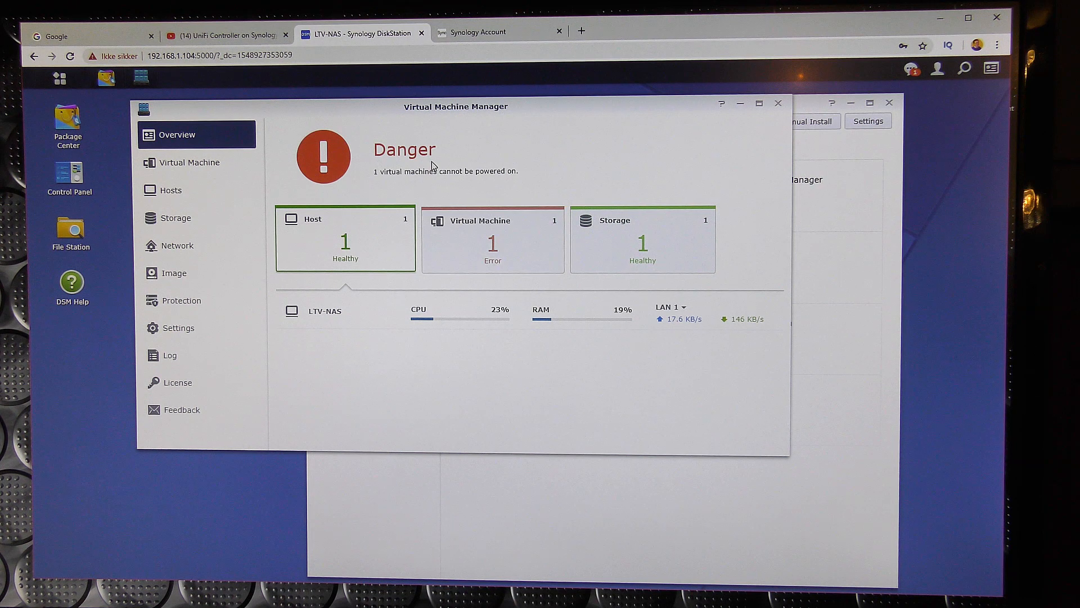
pyautogui.moveTo(502, 191)
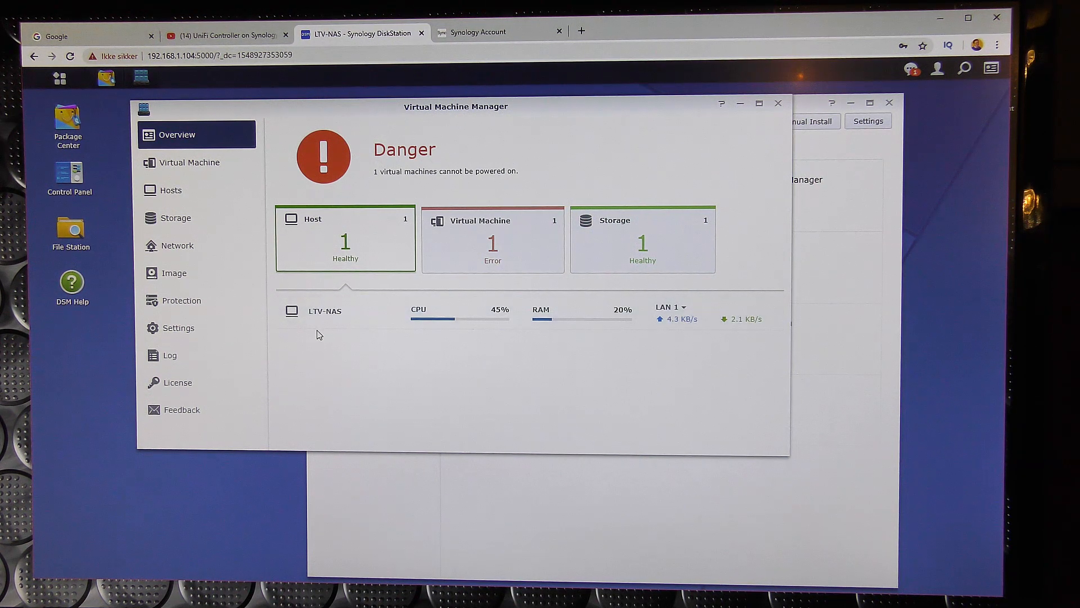
pyautogui.moveTo(509, 233)
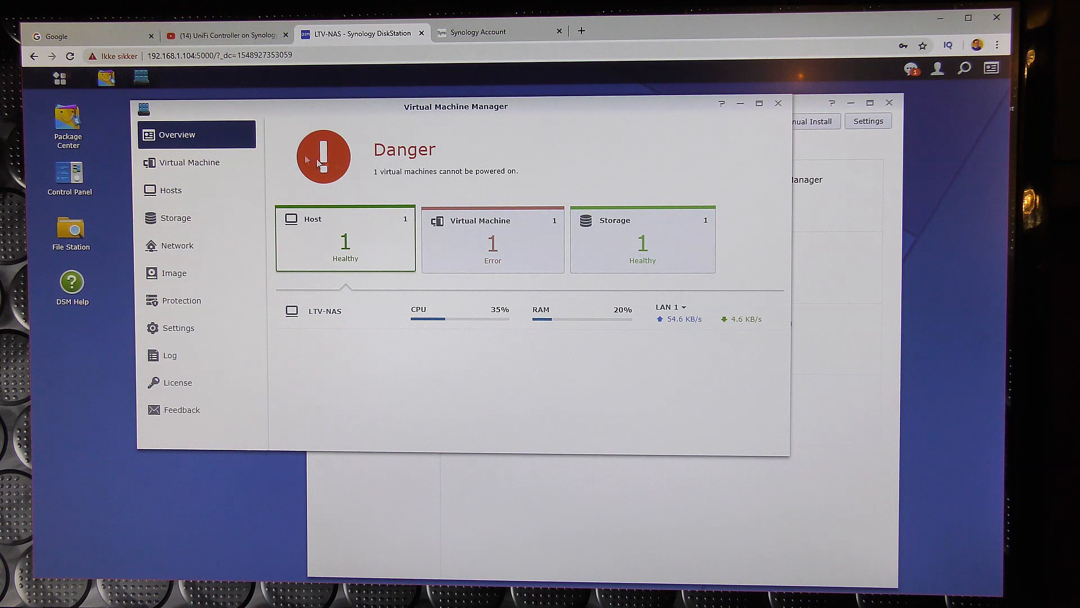
pyautogui.click(189, 162)
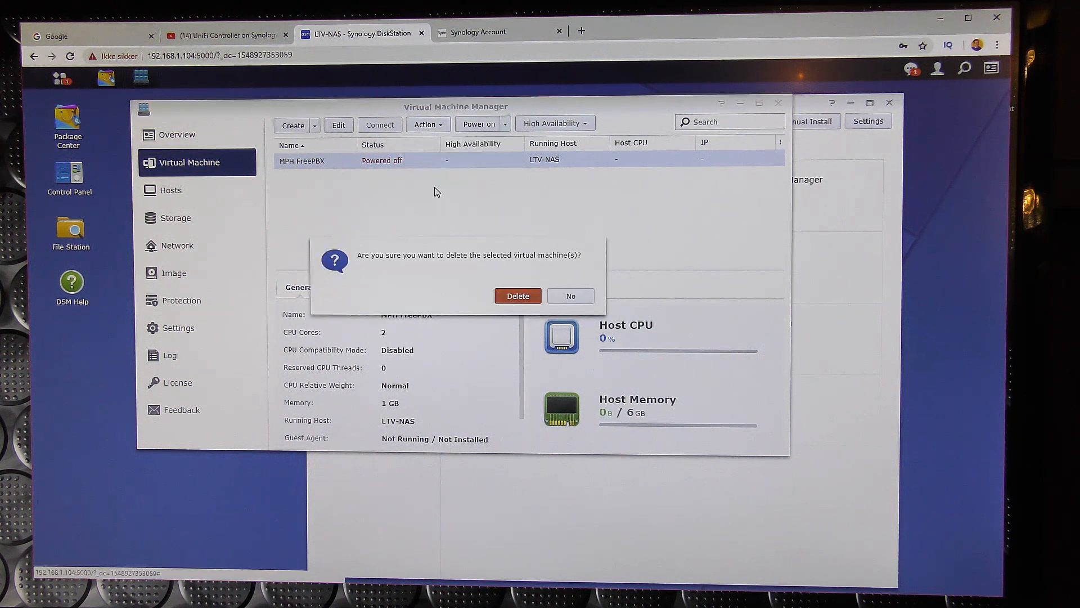
# Confirm deleting MPH FreePBX and enter the DSM password to authorise it.
pyautogui.click(518, 295)
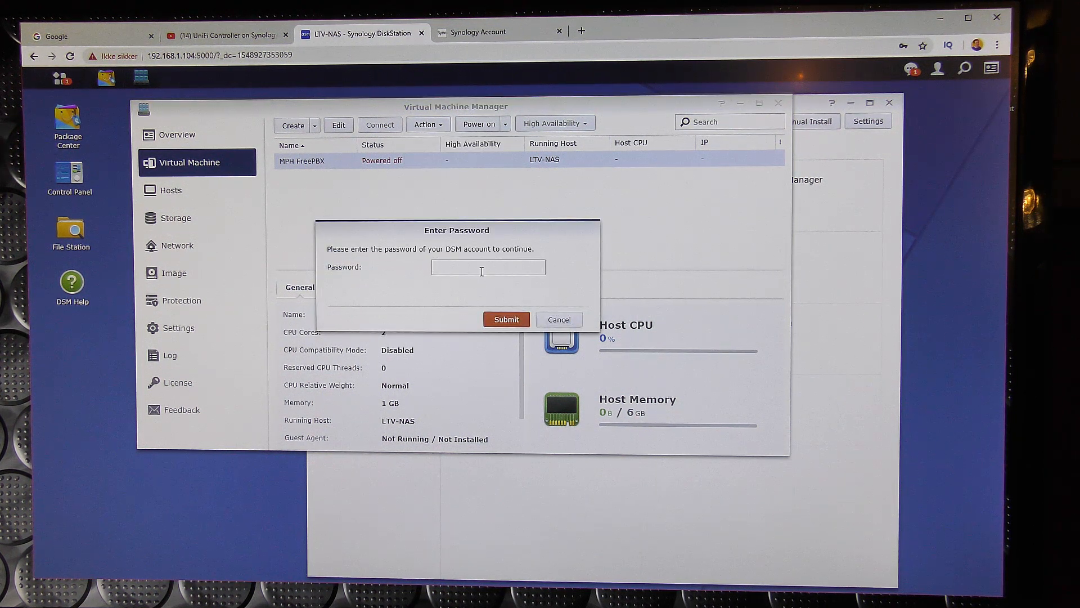
pyautogui.click(488, 267)
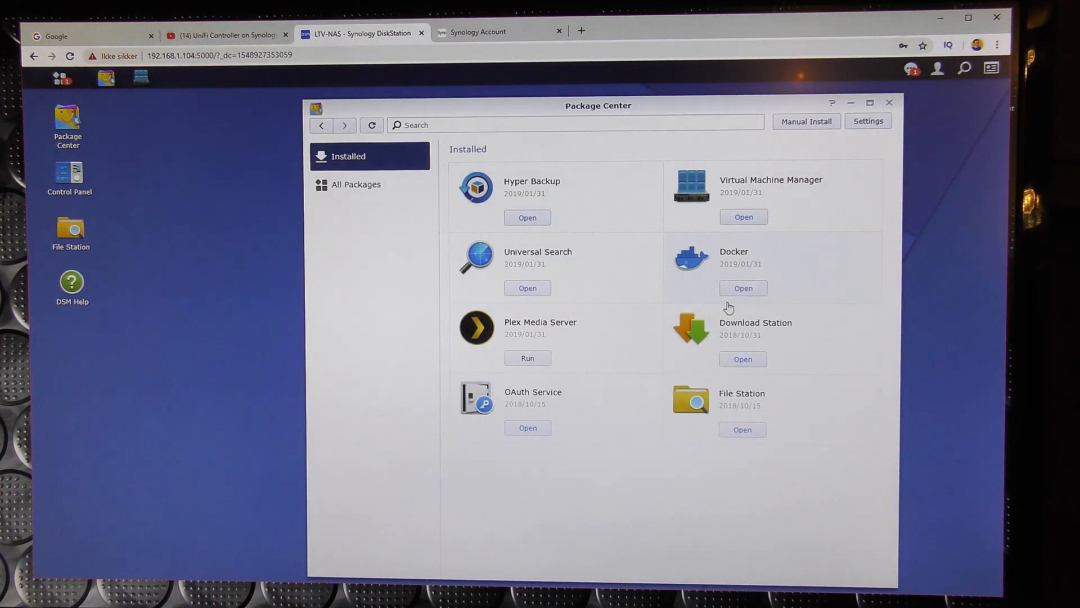
# Launch Docker, close Package Center, and dismiss the welcome tips permanently.
pyautogui.click(743, 289)
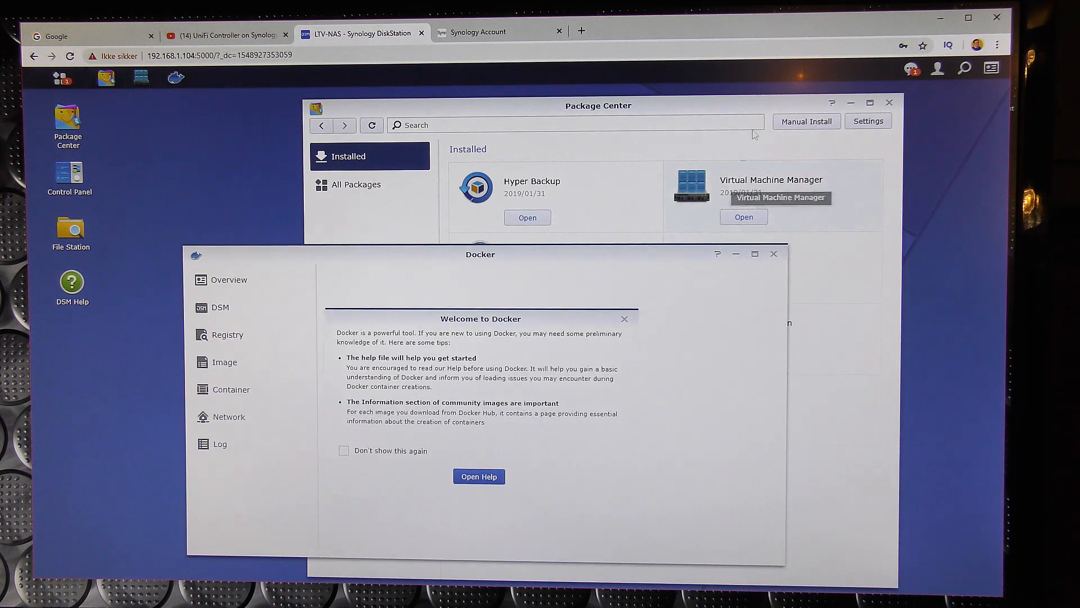
pyautogui.click(890, 102)
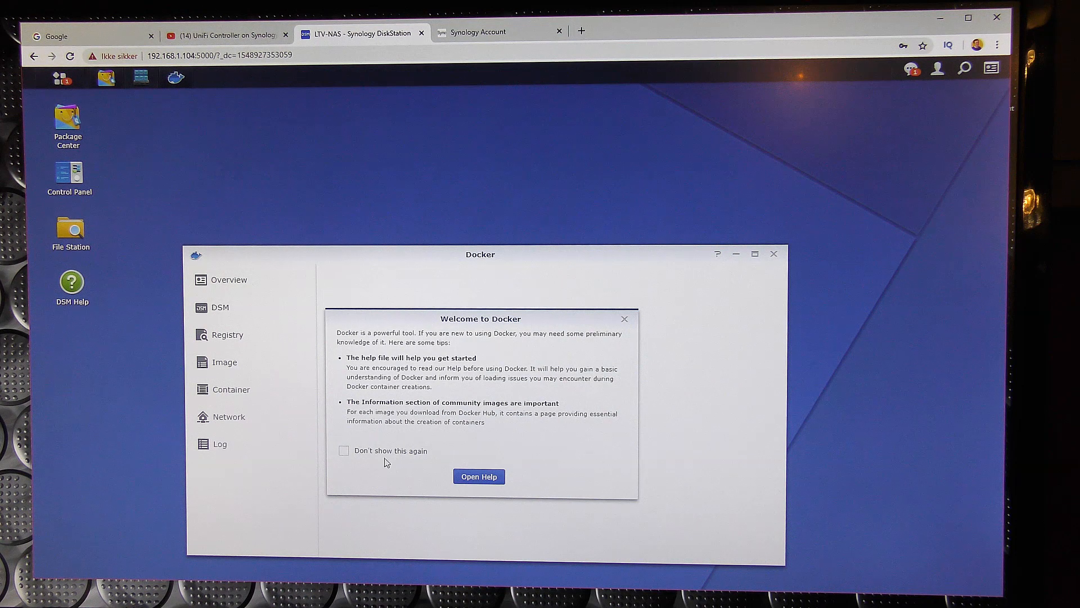
pyautogui.click(344, 451)
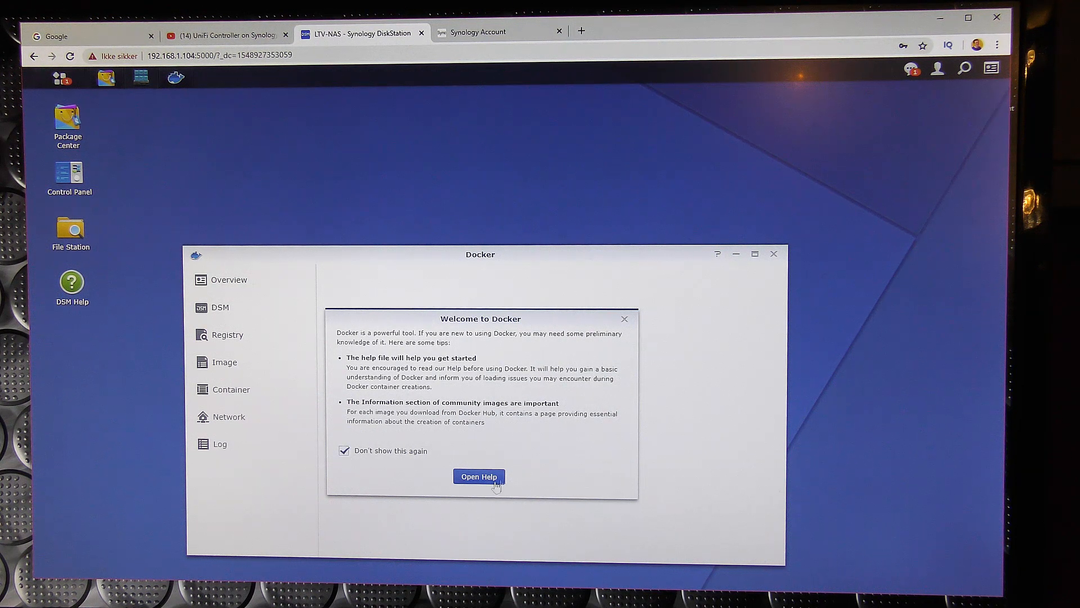
pyautogui.click(478, 476)
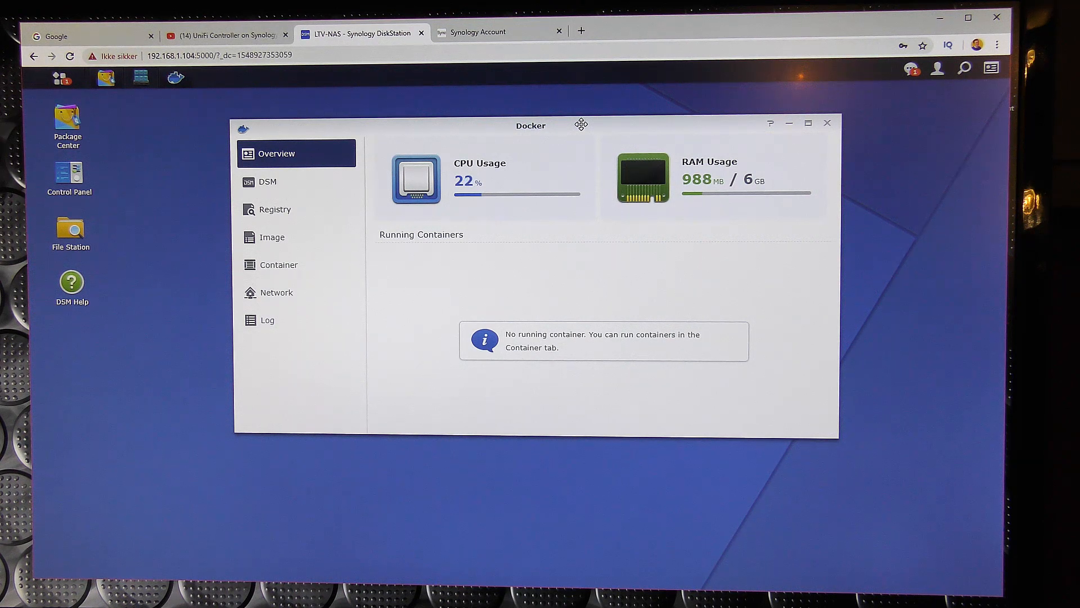
pyautogui.moveTo(678, 176)
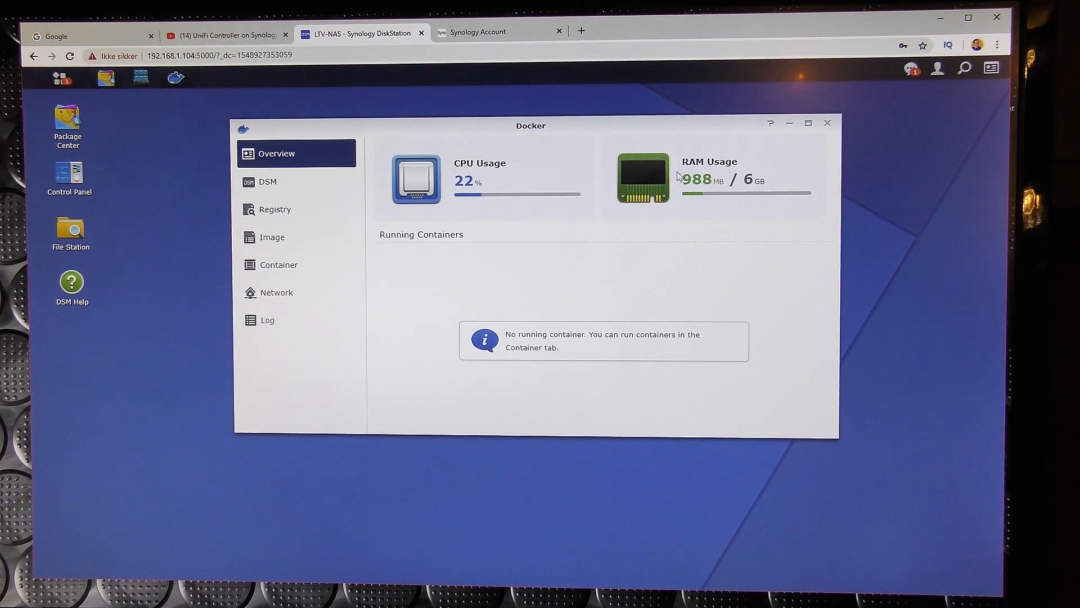
pyautogui.moveTo(774, 209)
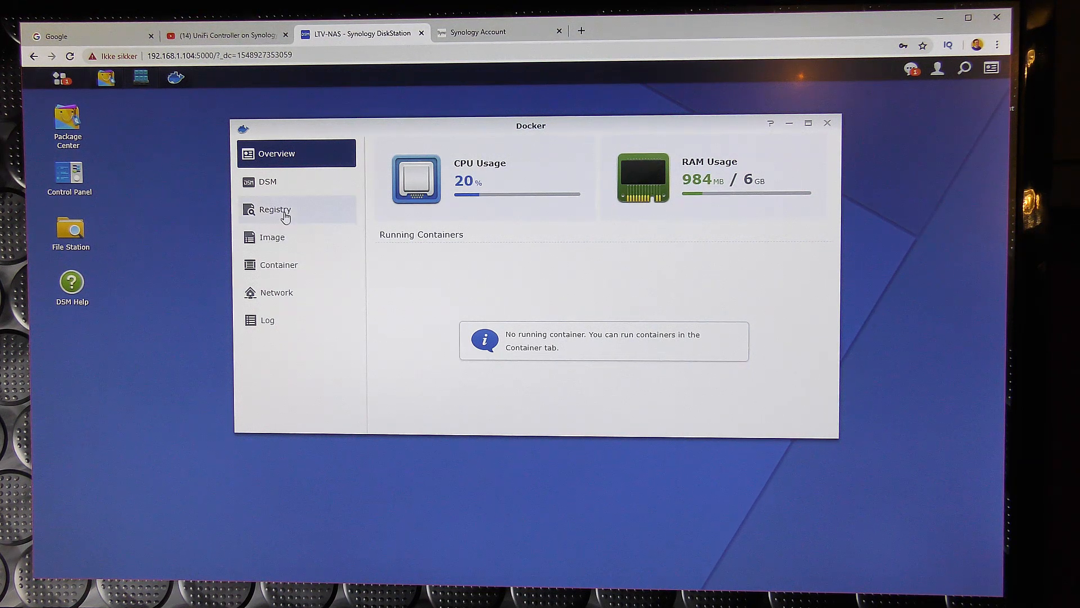
# Search the Docker registry for 'uni' to list UniFi controller images.
pyautogui.click(274, 210)
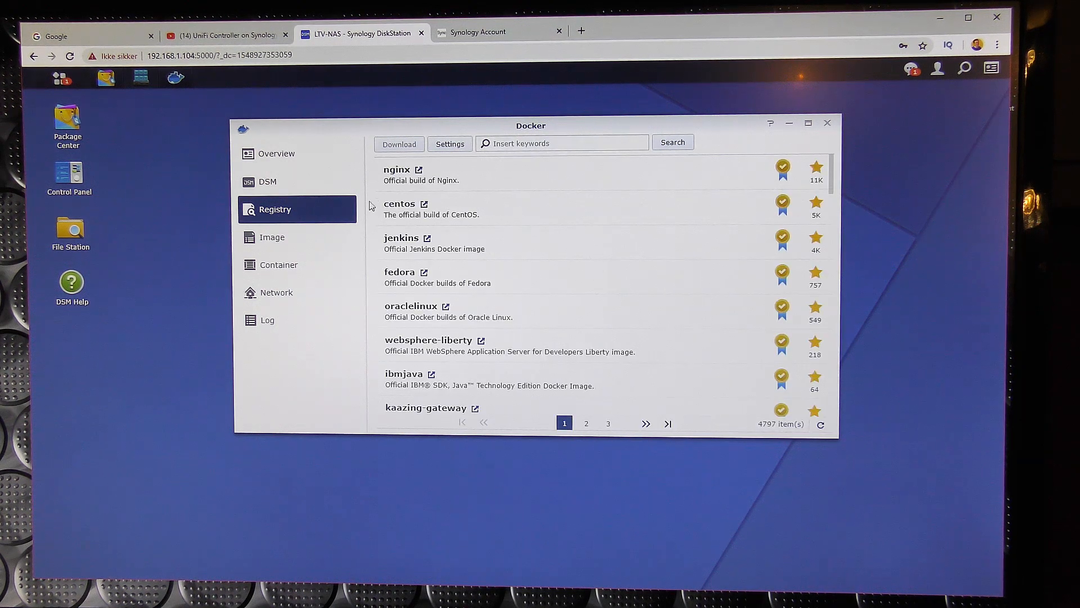
pyautogui.moveTo(569, 254)
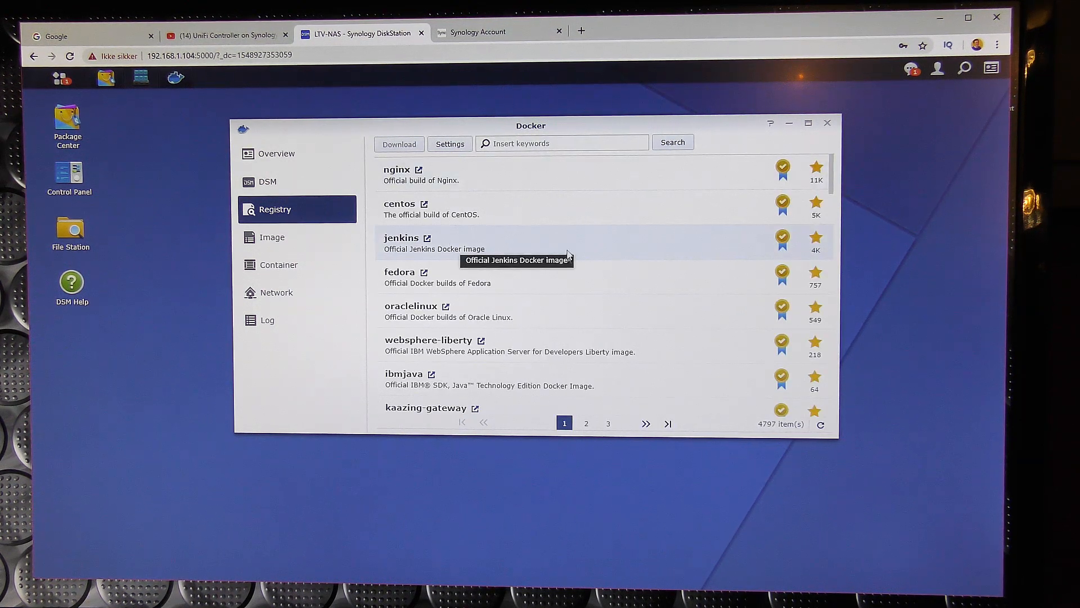
pyautogui.click(558, 143)
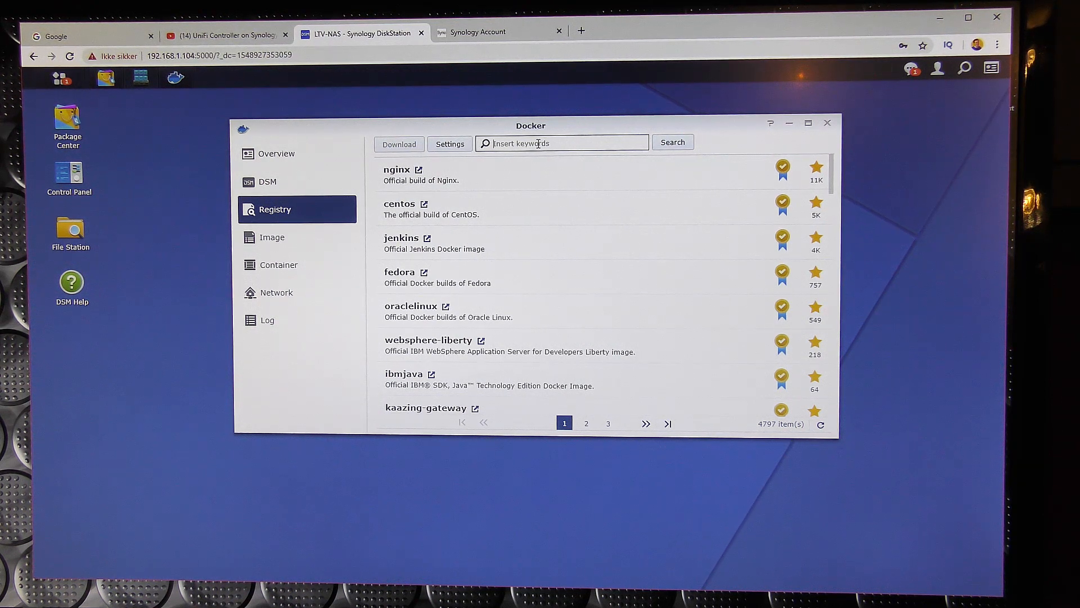
pyautogui.write('unifi')
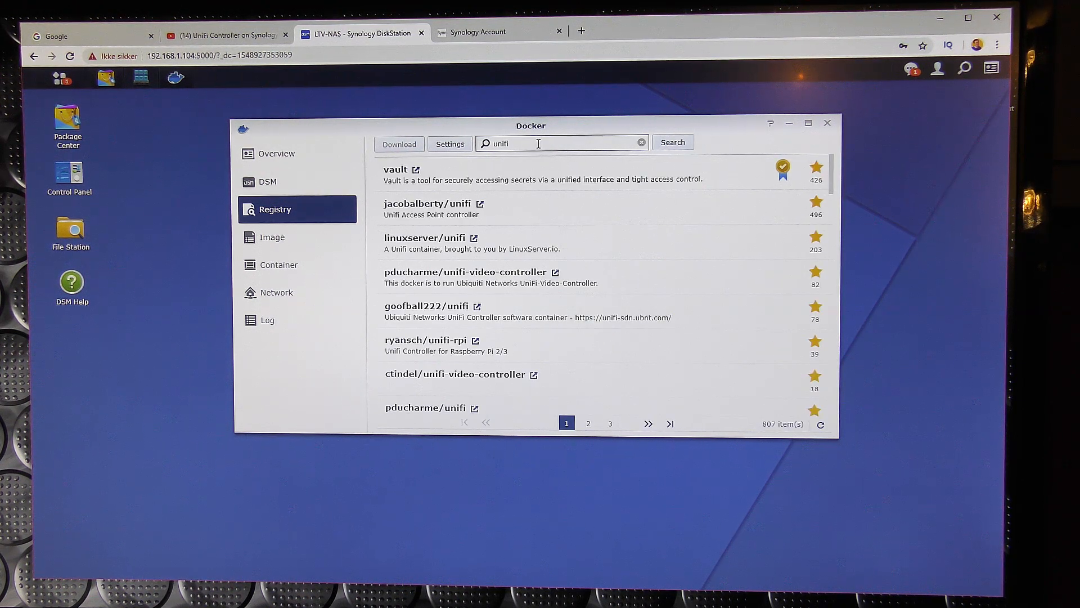
pyautogui.moveTo(469, 277)
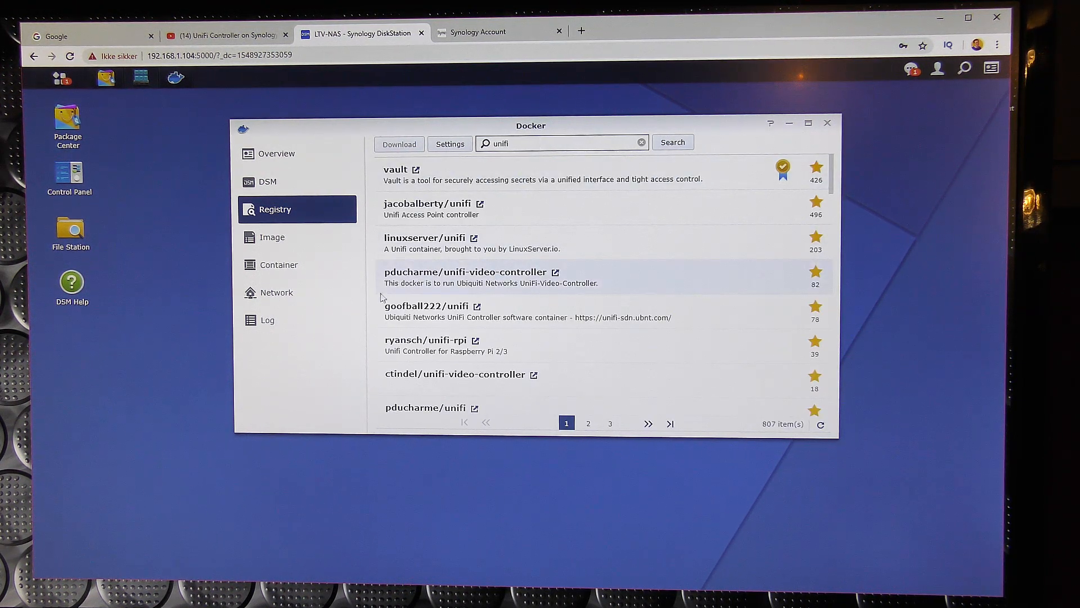
pyautogui.moveTo(448, 208)
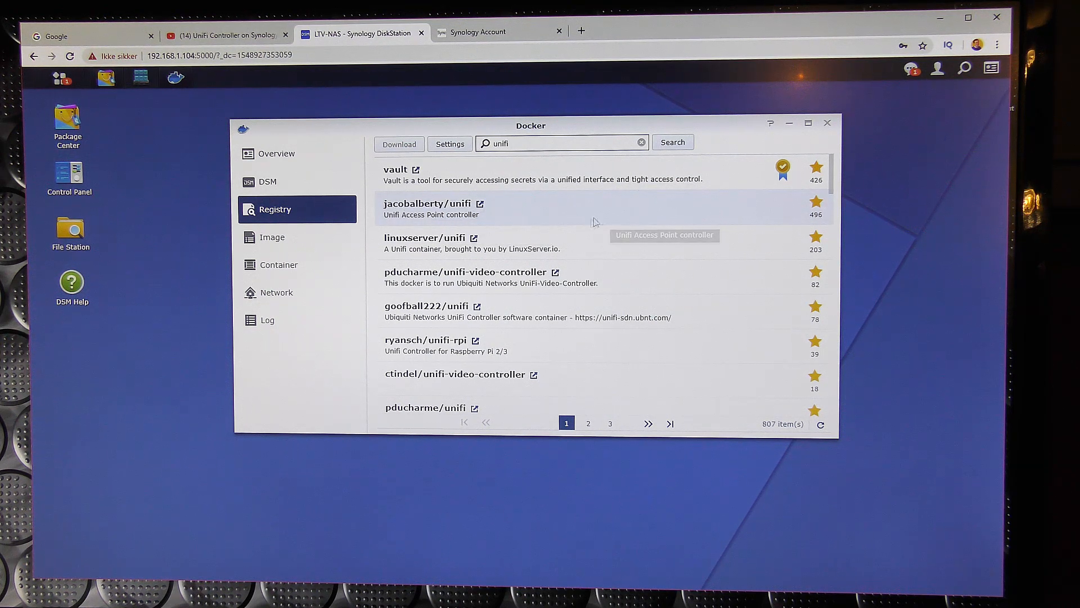
pyautogui.moveTo(421, 210)
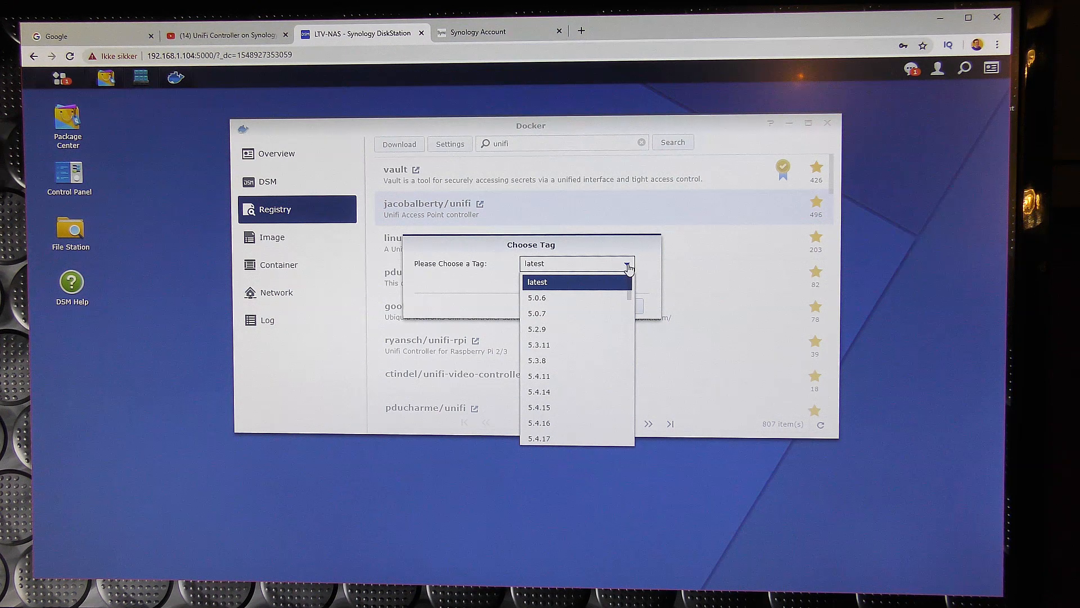
pyautogui.moveTo(445, 272)
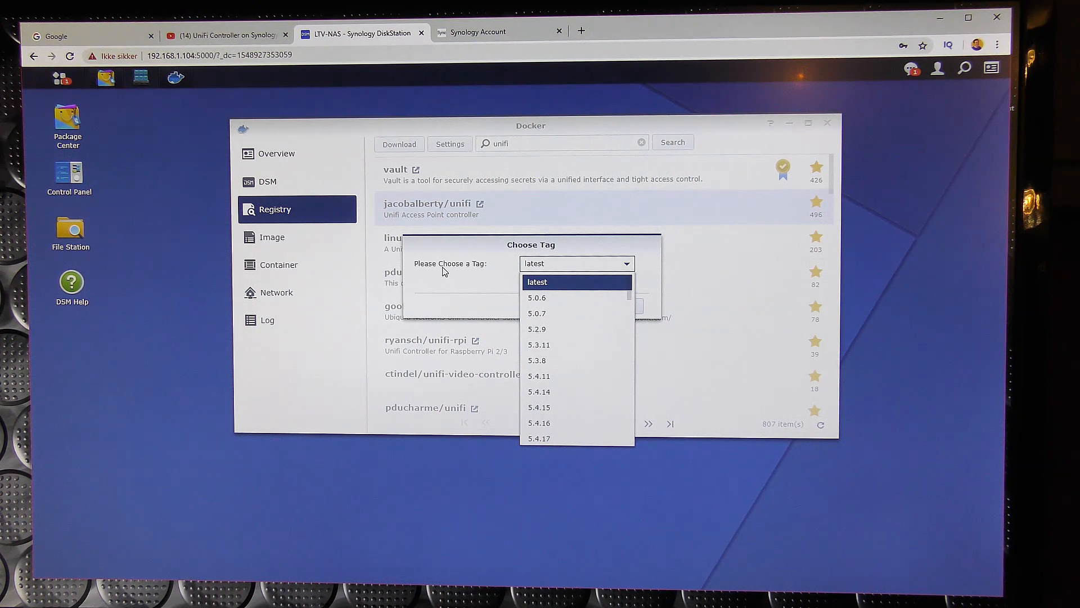
# Download jacobalberty/unifi with the 'latest' tag and view the Image list.
pyautogui.click(537, 281)
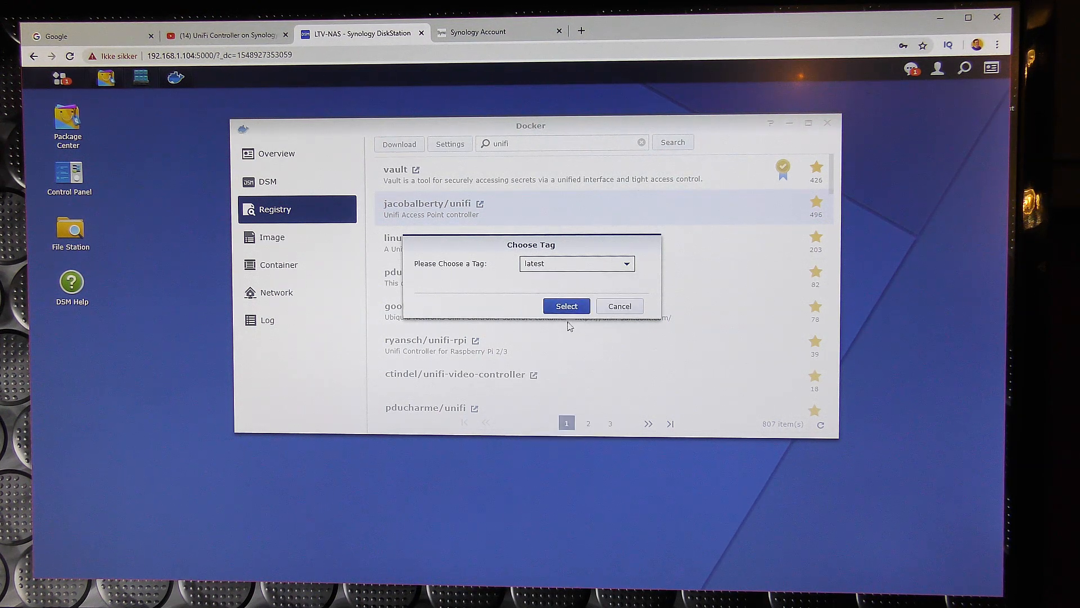
pyautogui.click(566, 305)
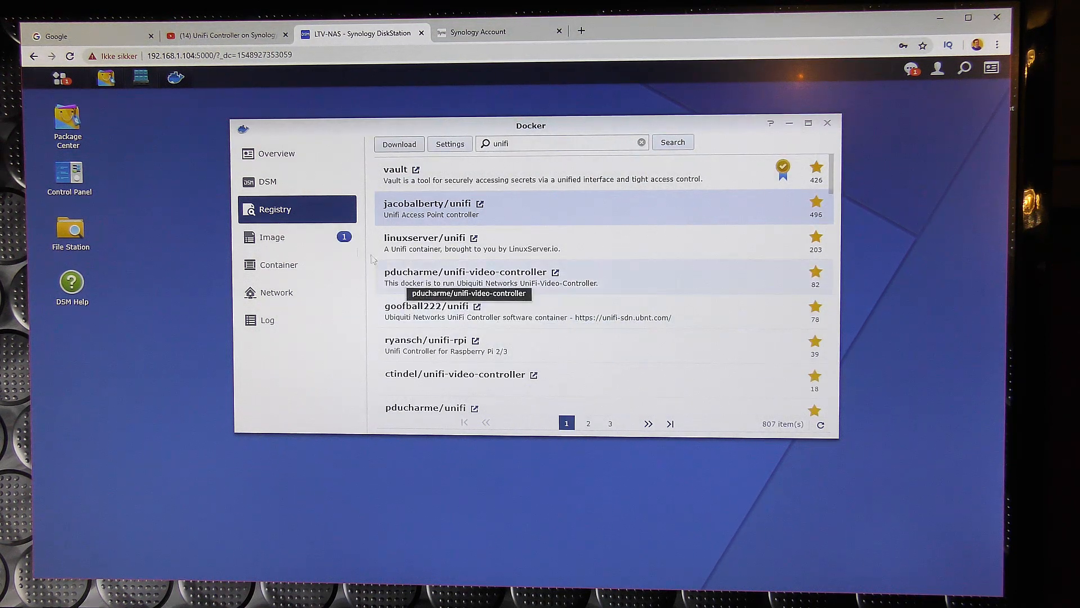
pyautogui.click(272, 237)
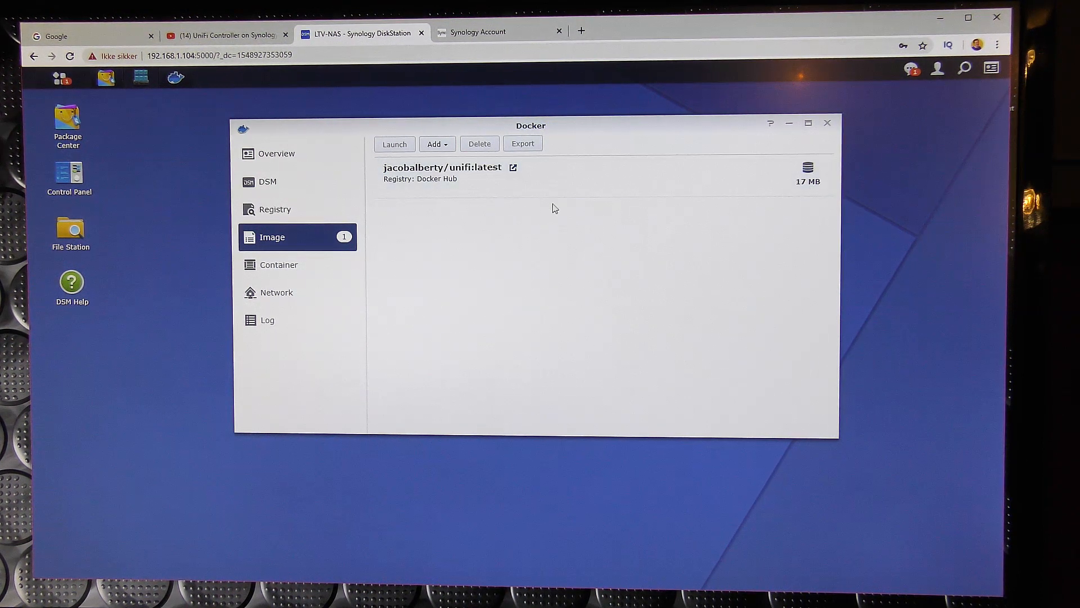
pyautogui.moveTo(771, 184)
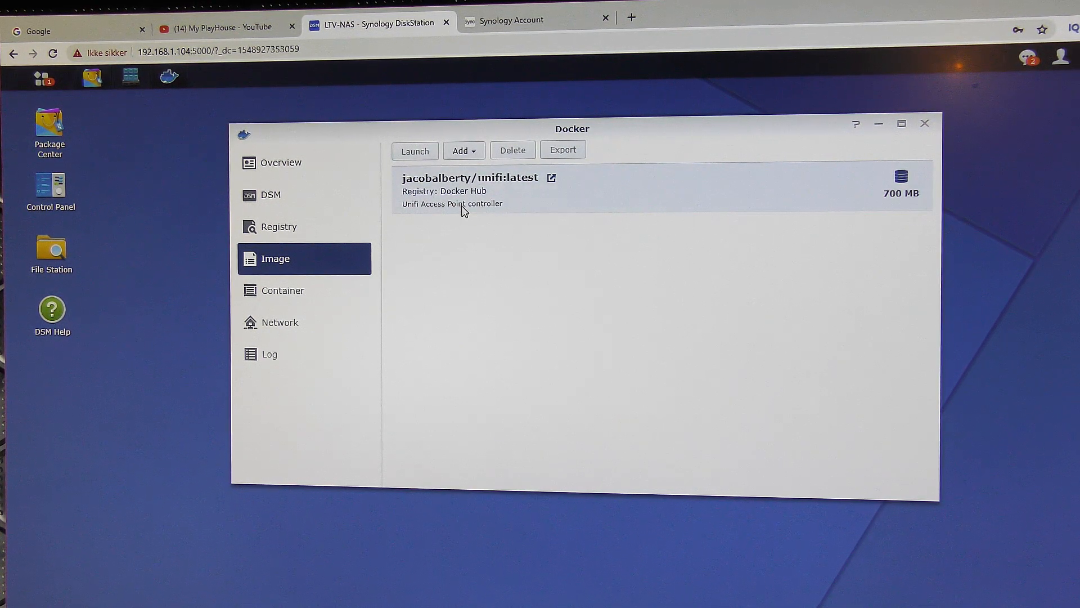
pyautogui.moveTo(439, 200)
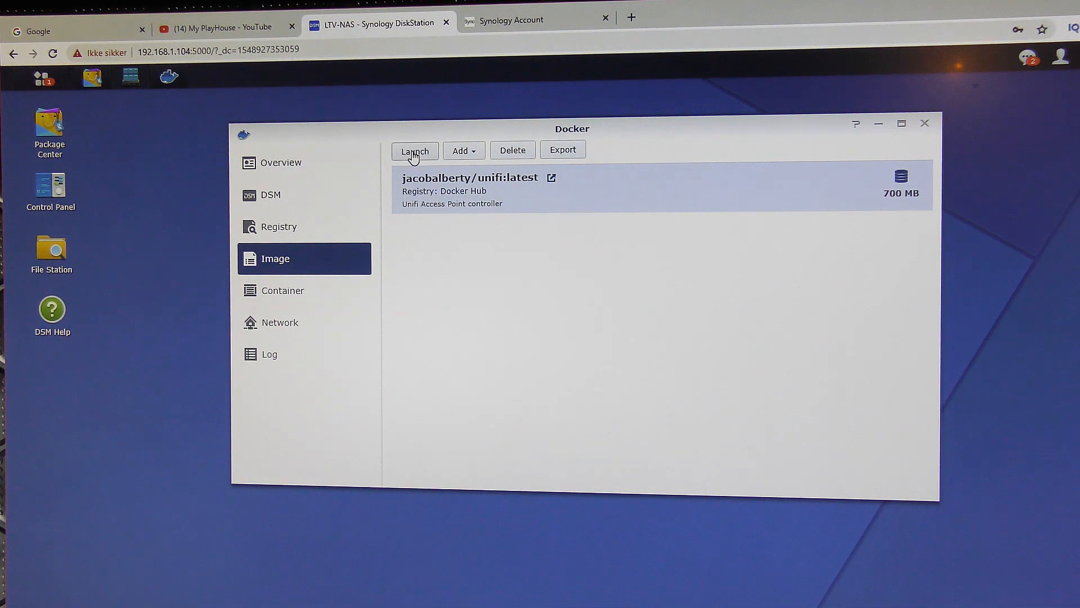
# Launch a container from the downloaded jacobalberty/unifi:latest image.
pyautogui.click(414, 150)
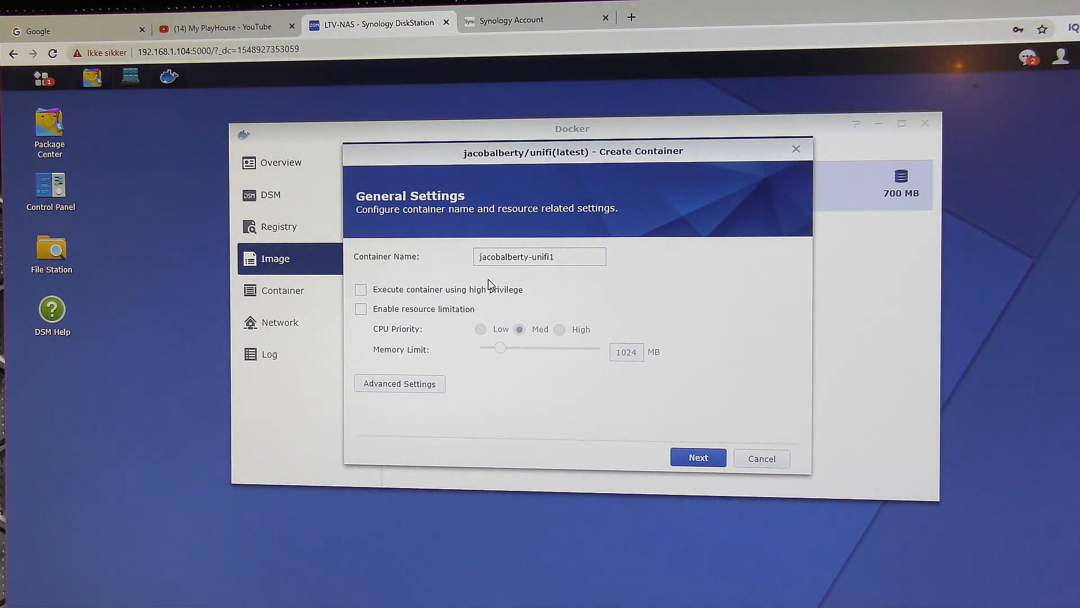
pyautogui.moveTo(514, 273)
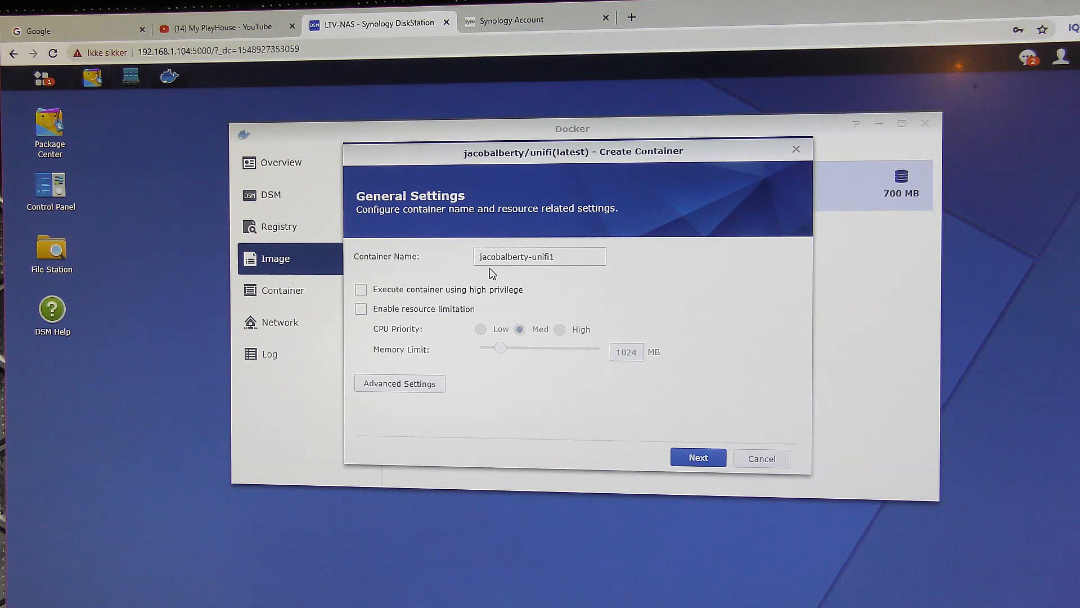
# Name the container Unifi-Controller and leave resource limitation disabled.
pyautogui.doubleClick(504, 256)
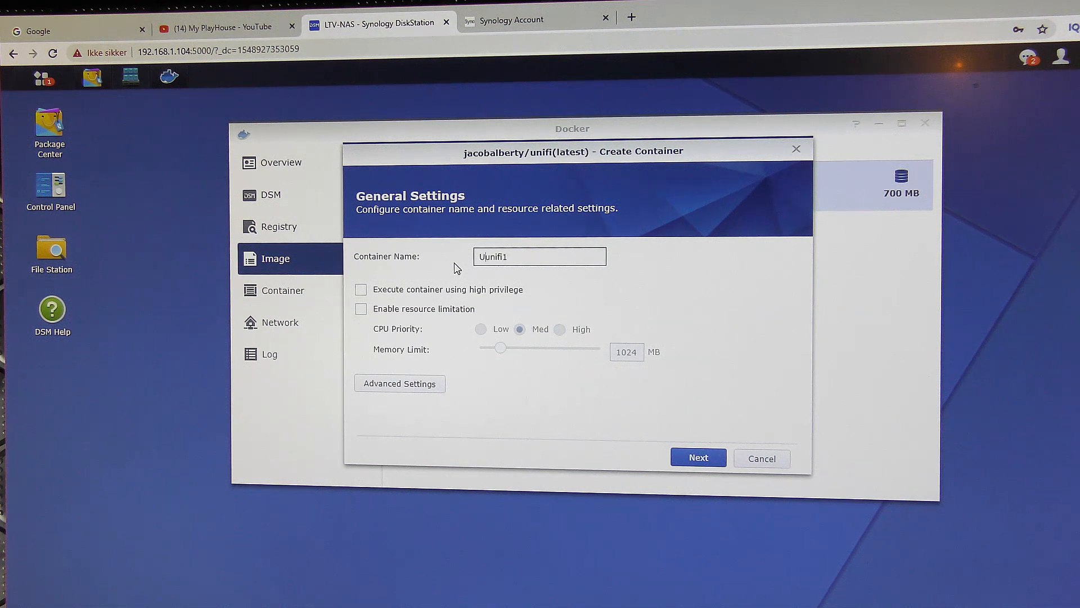
pyautogui.write('Unifi-Controller')
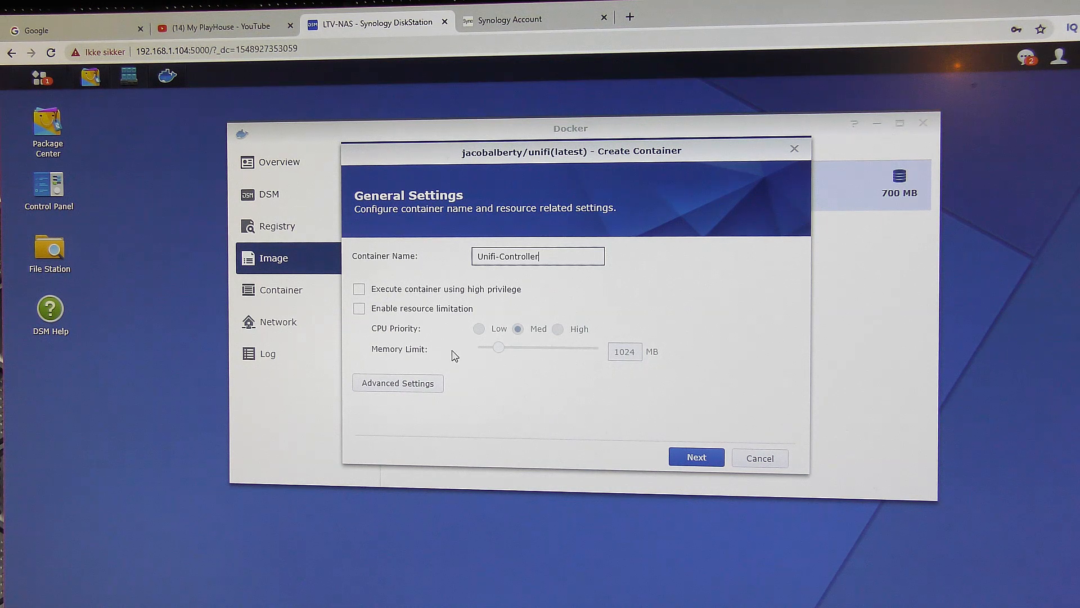
pyautogui.click(358, 308)
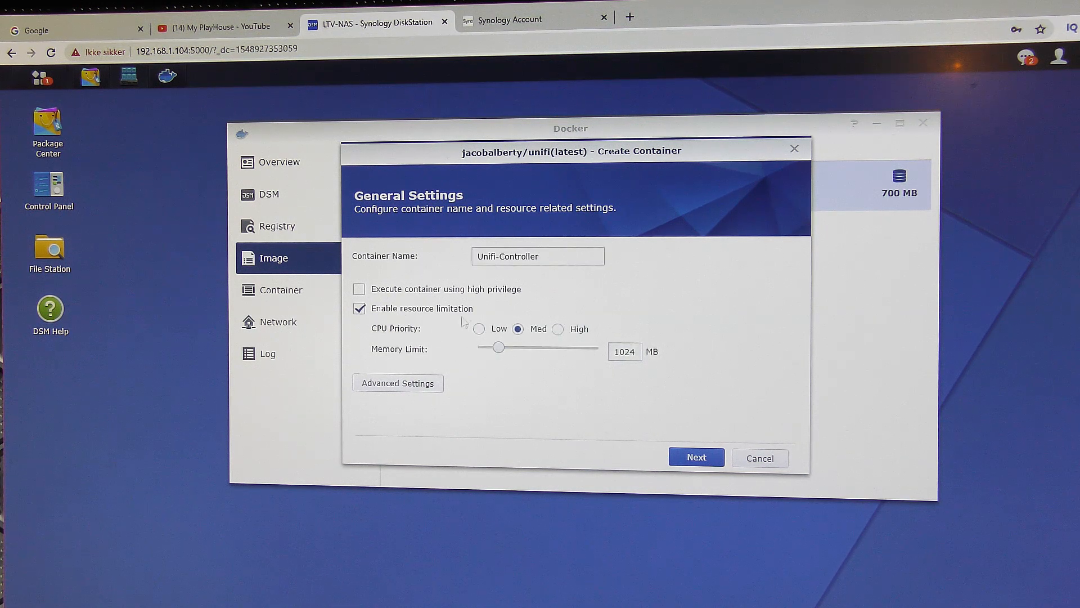
pyautogui.click(479, 329)
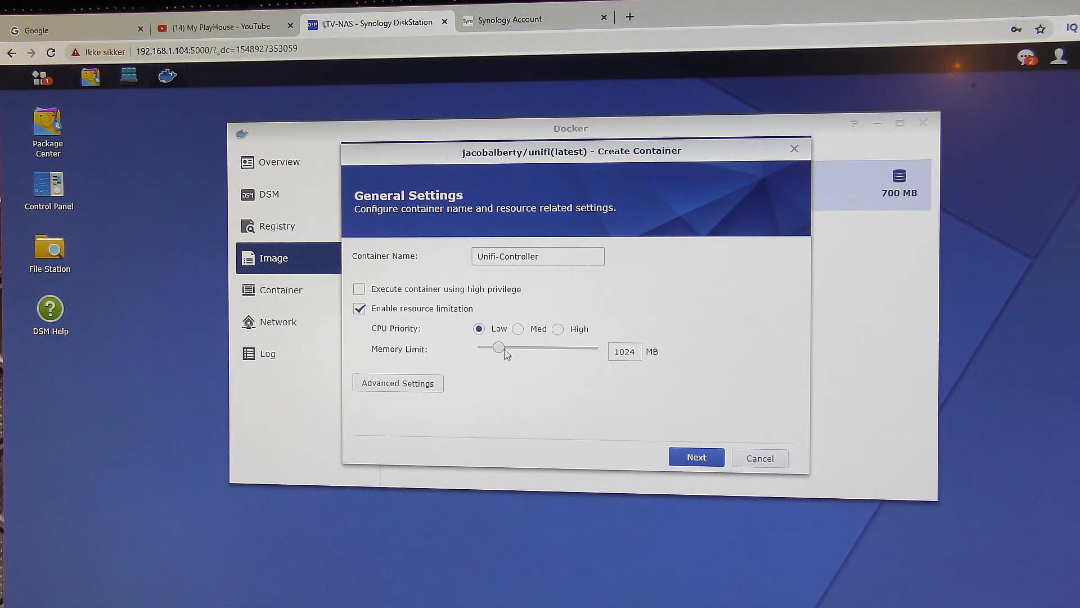
pyautogui.moveTo(516, 359)
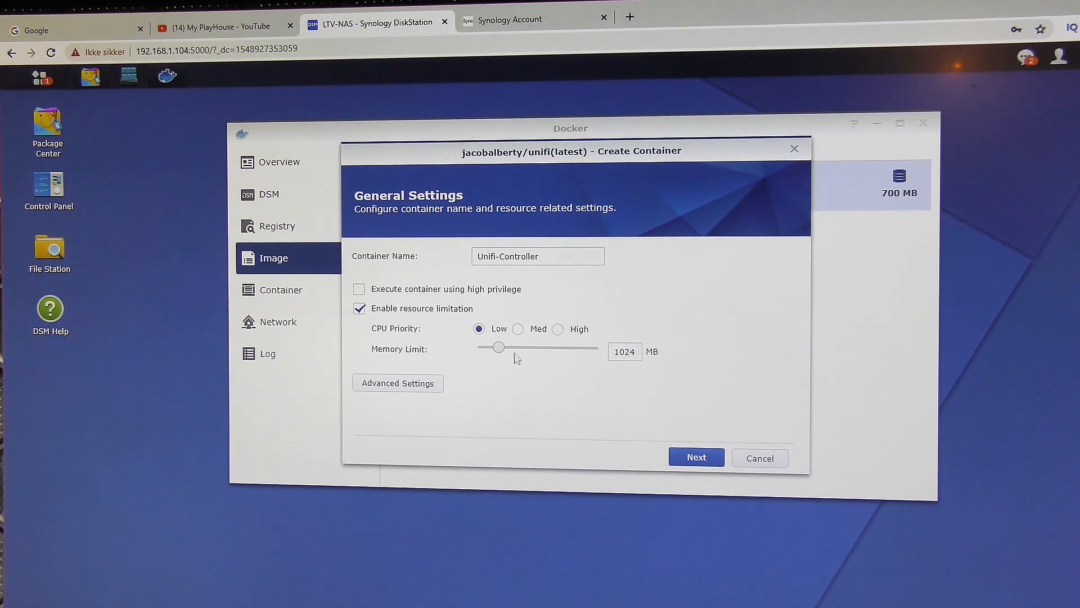
pyautogui.click(359, 309)
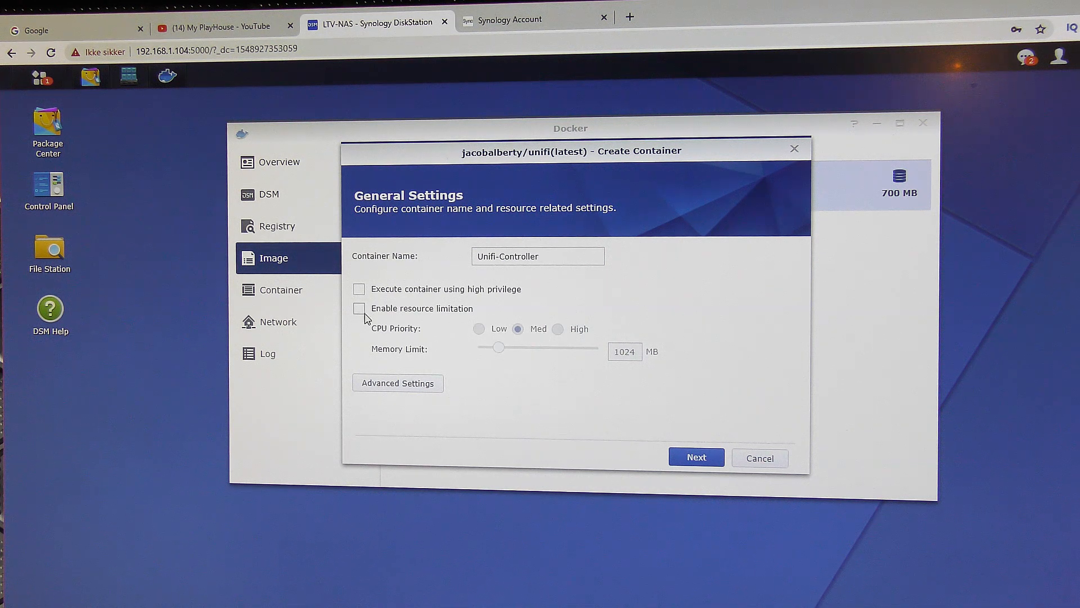
pyautogui.click(398, 383)
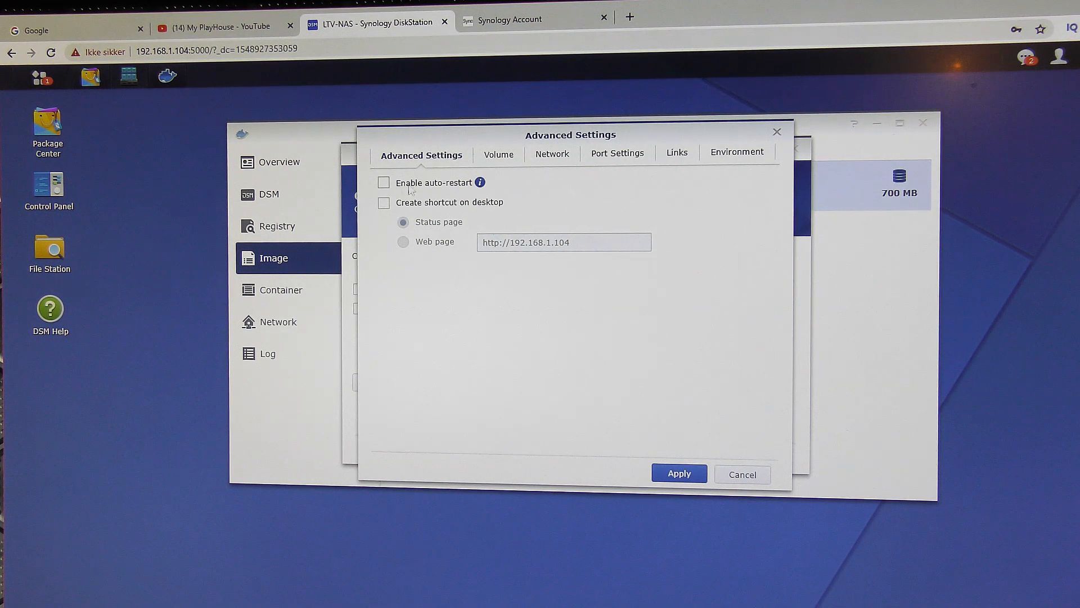
pyautogui.moveTo(384, 183)
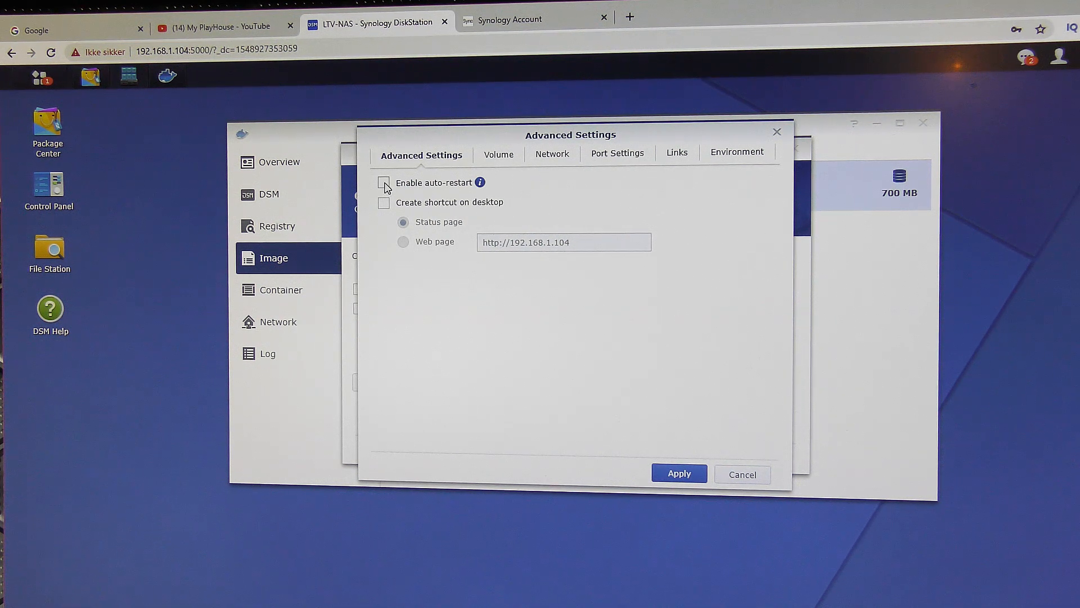
# Enable auto-restart and a desktop shortcut that opens a web page.
pyautogui.click(384, 182)
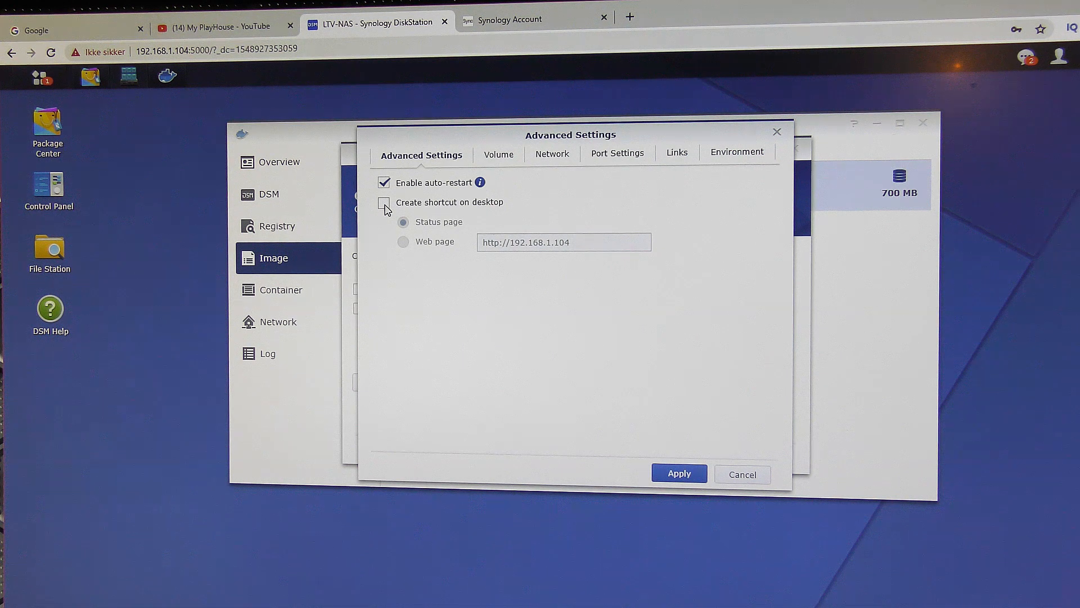
pyautogui.click(384, 202)
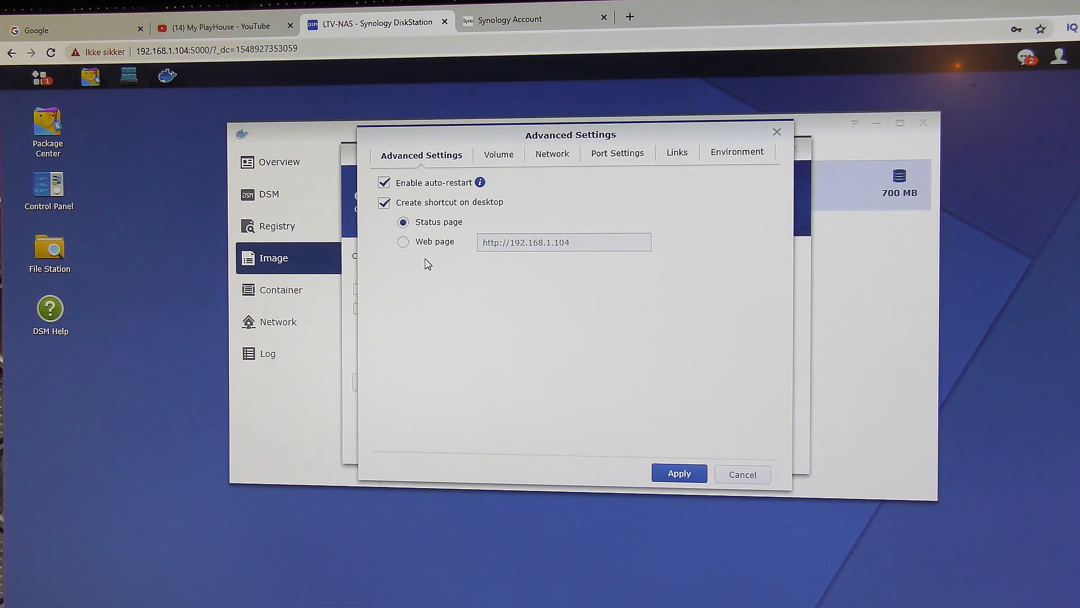
pyautogui.moveTo(423, 254)
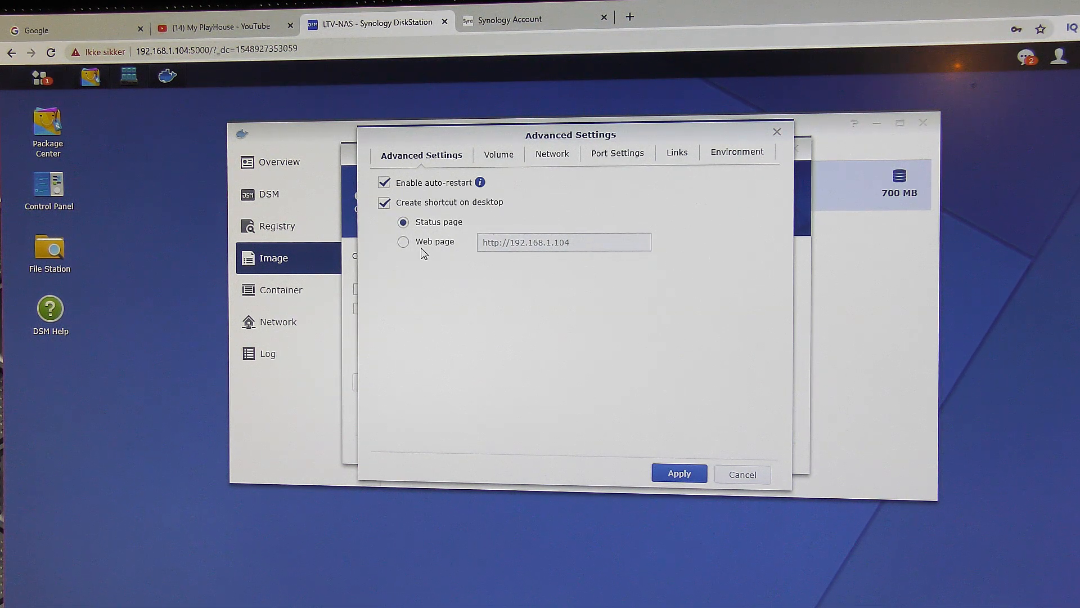
pyautogui.click(402, 242)
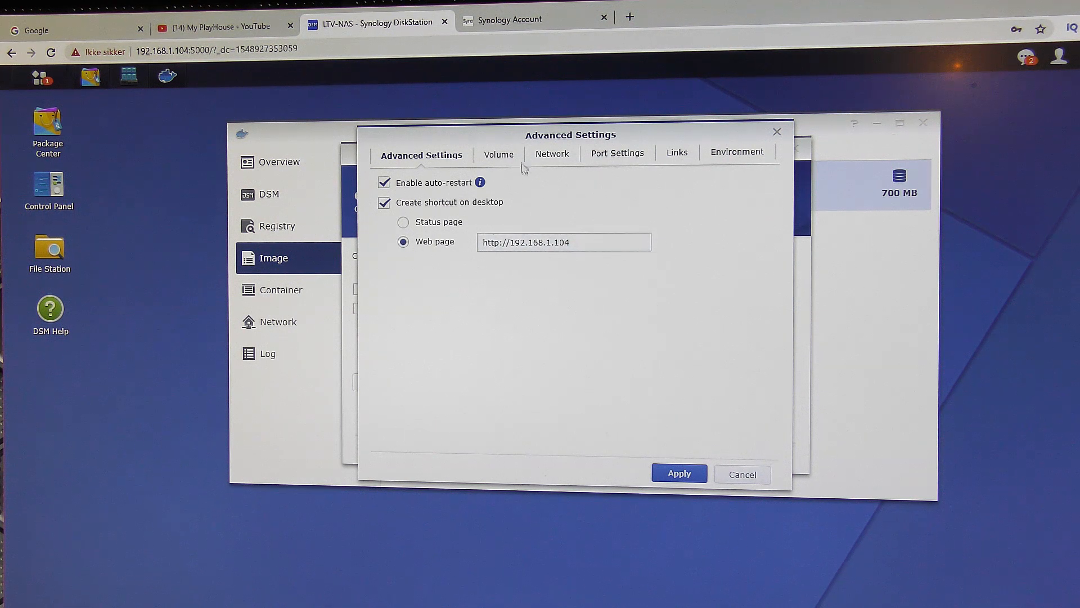
# Use the host's network and review the volume, port, link and environment tabs.
pyautogui.click(492, 154)
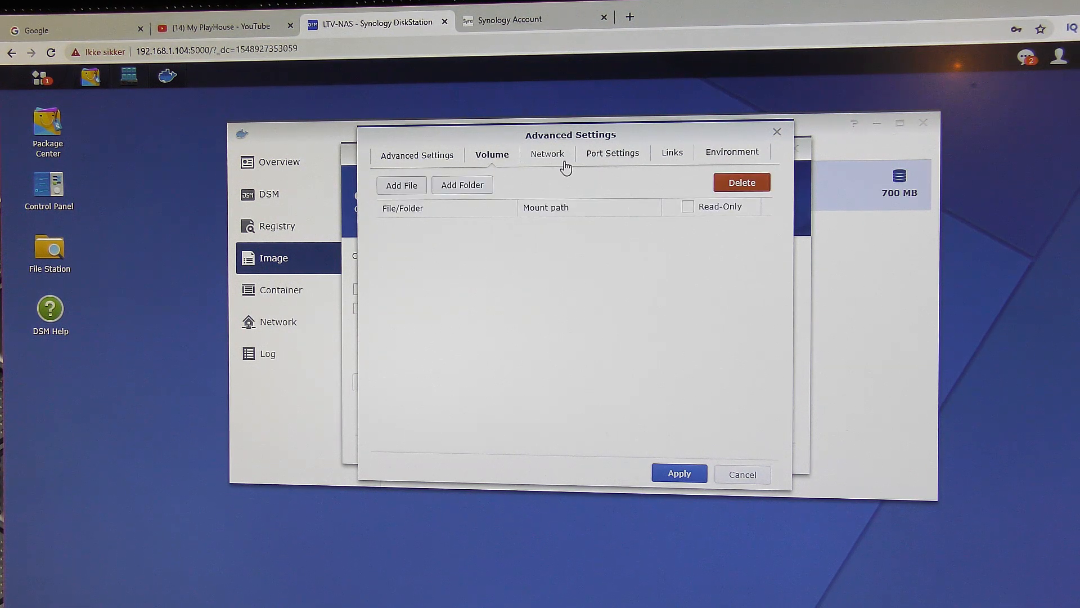
pyautogui.click(545, 153)
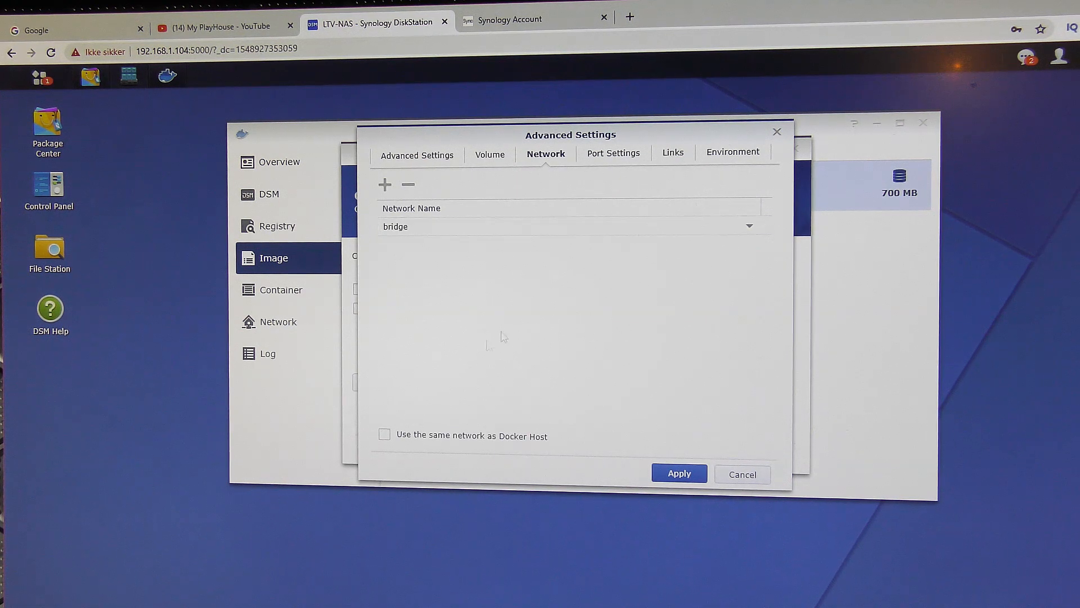
pyautogui.moveTo(396, 335)
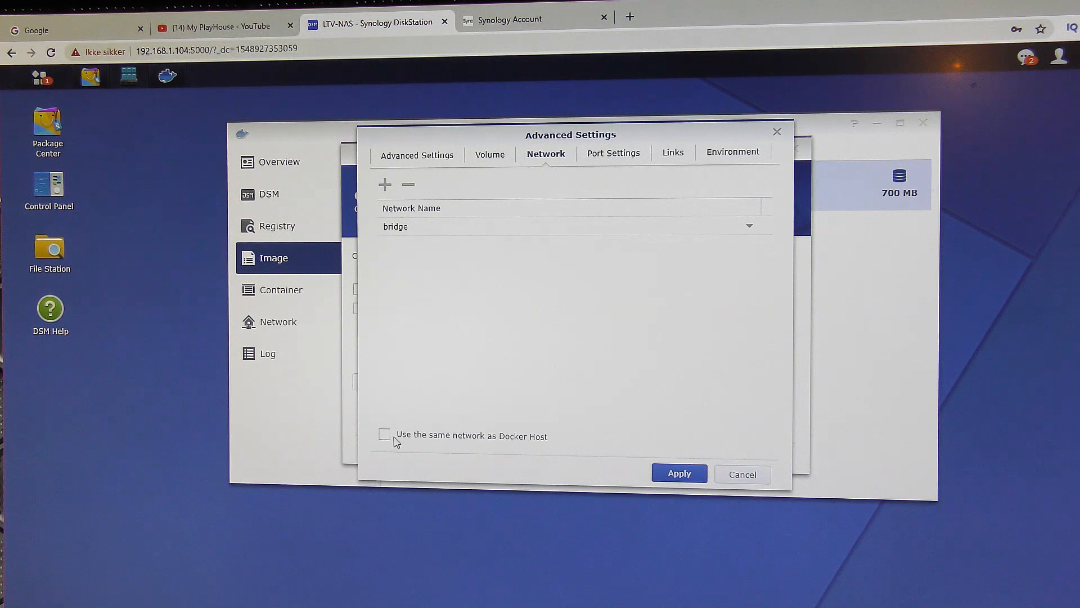
pyautogui.click(385, 434)
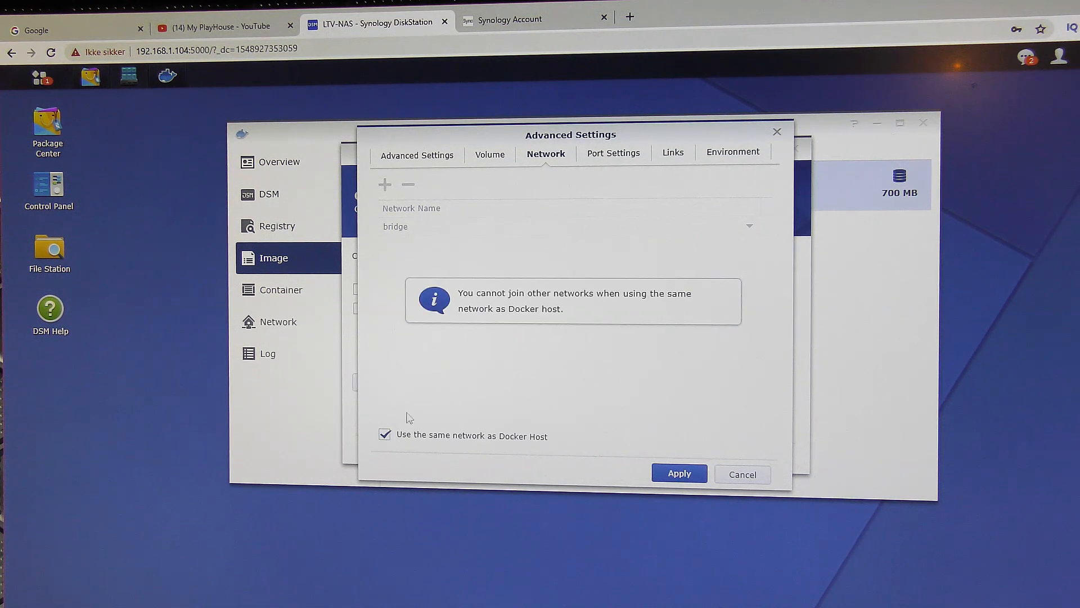
pyautogui.moveTo(564, 310)
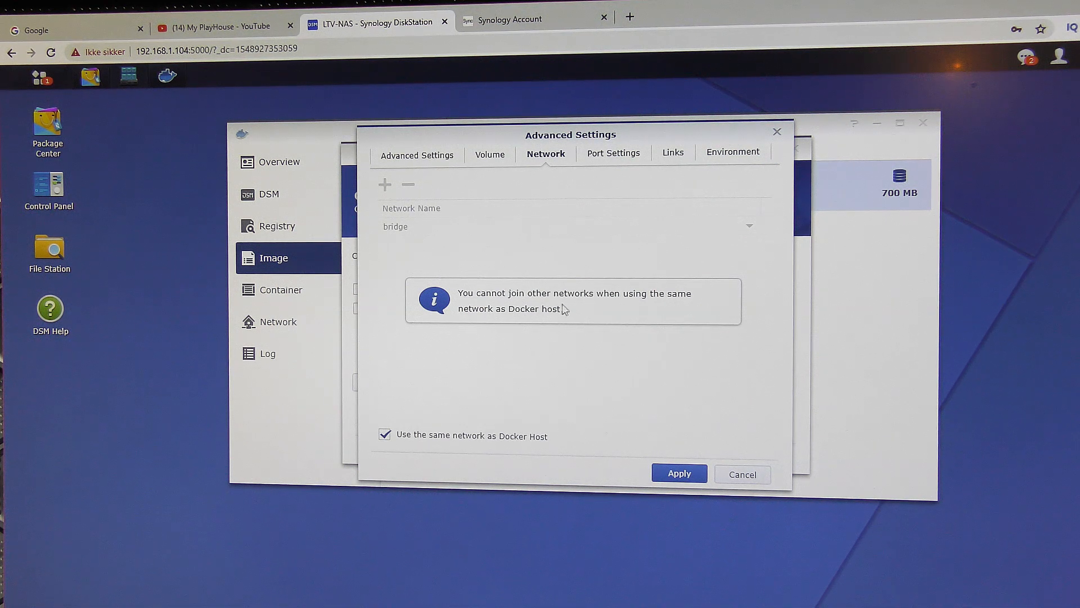
pyautogui.moveTo(501, 344)
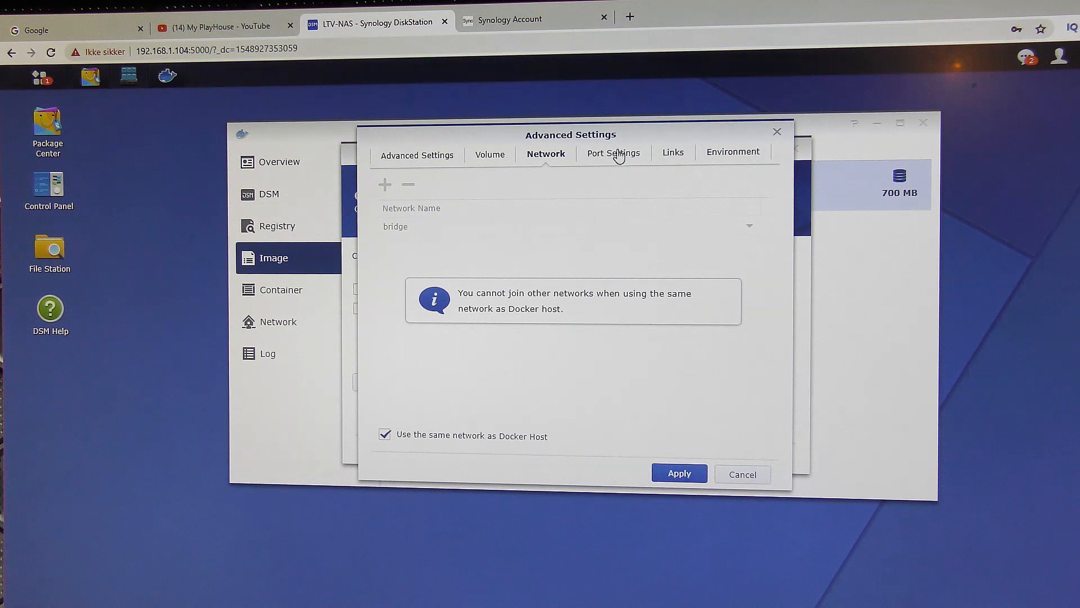
pyautogui.click(611, 152)
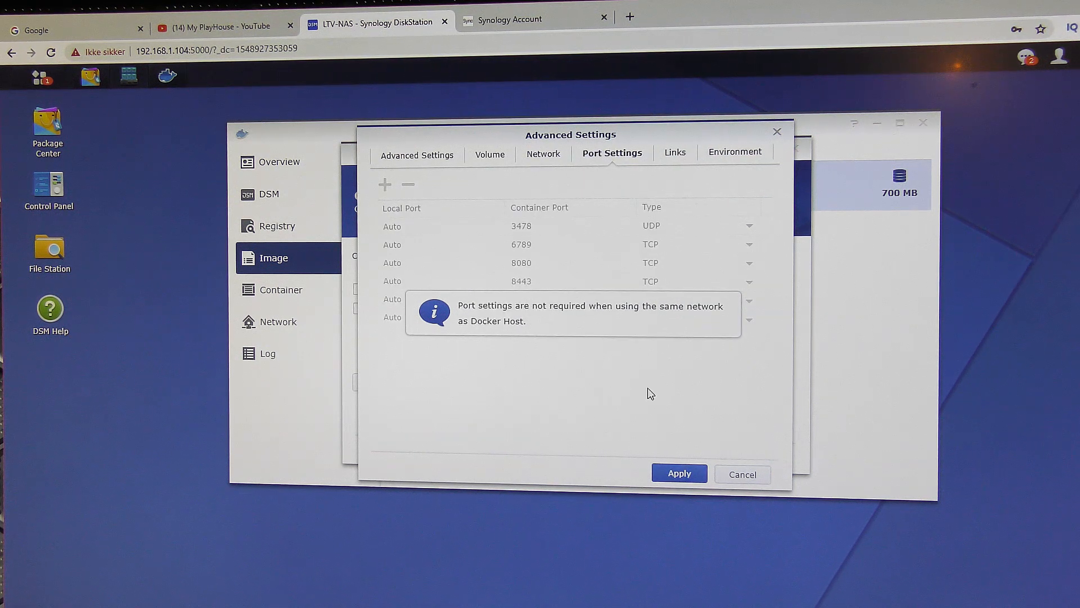
pyautogui.click(669, 153)
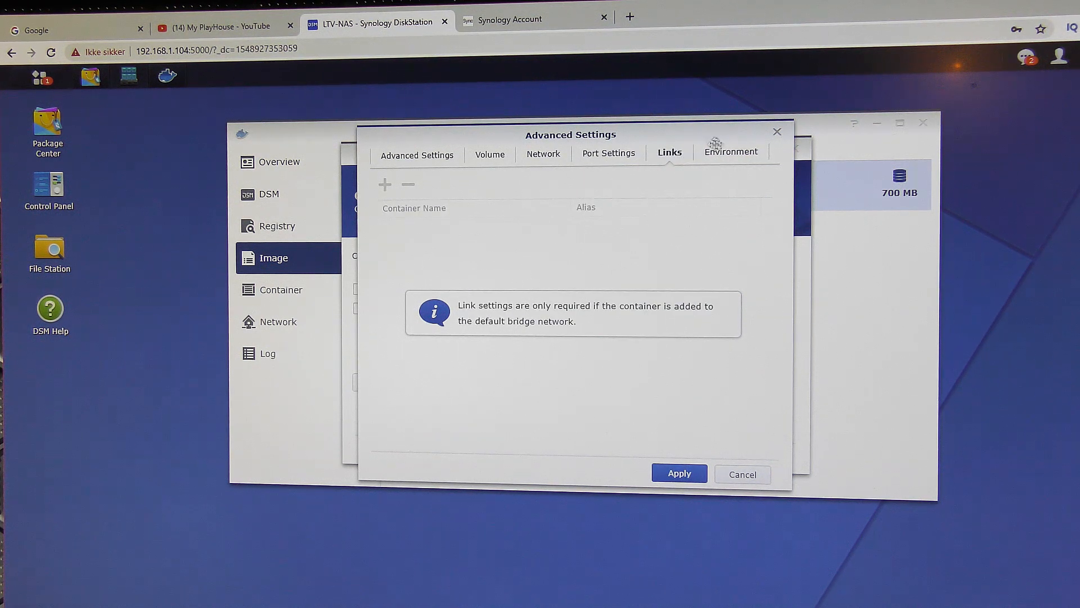
pyautogui.click(730, 153)
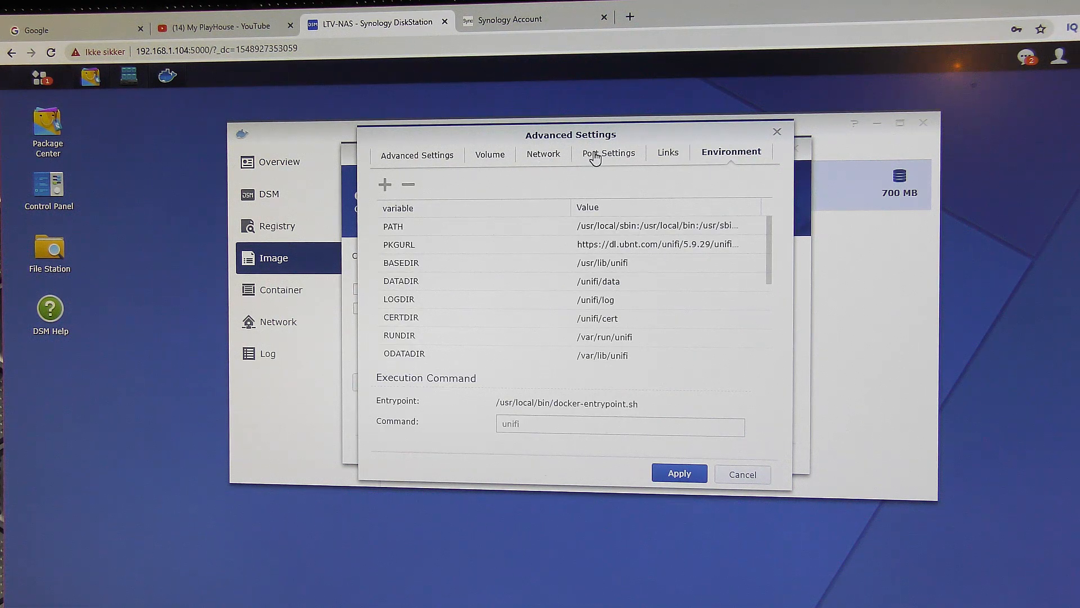
pyautogui.click(491, 153)
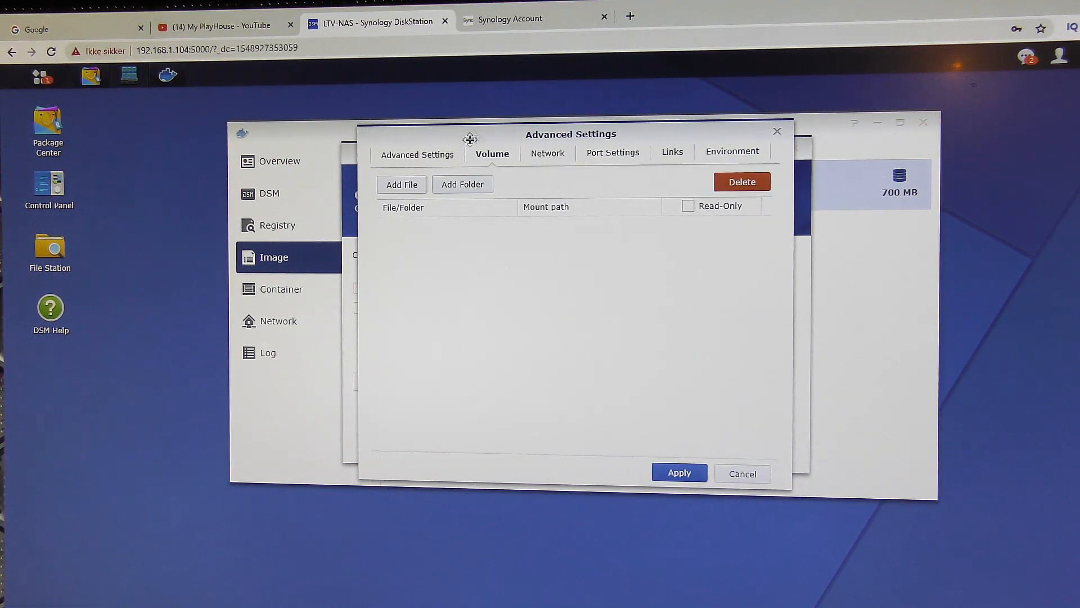
pyautogui.click(417, 154)
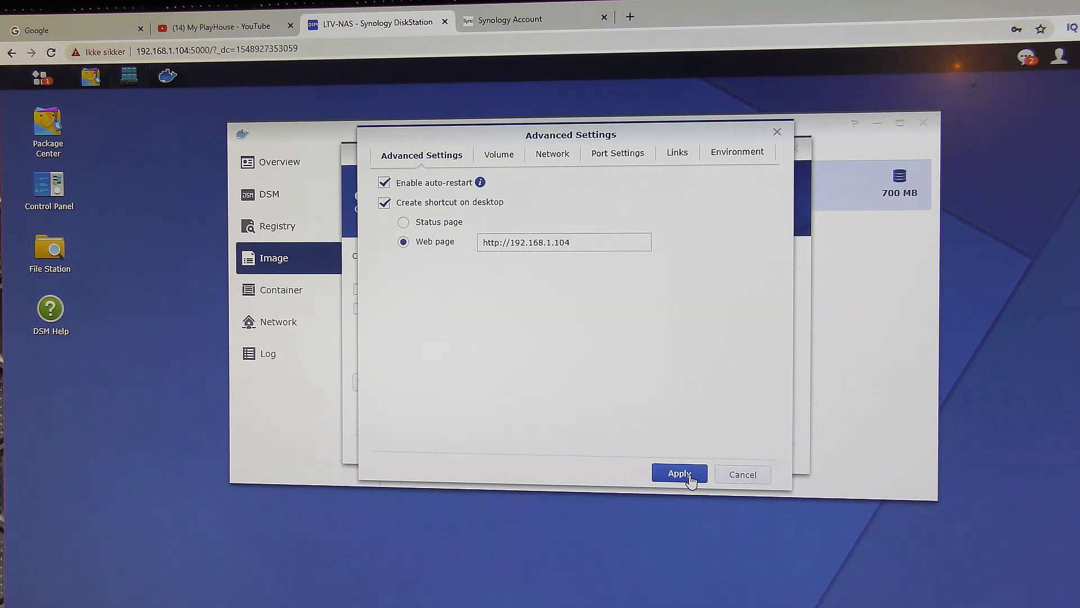
# Save the advanced settings, apply the summary, and view the running Unifi-Controller container.
pyautogui.click(678, 474)
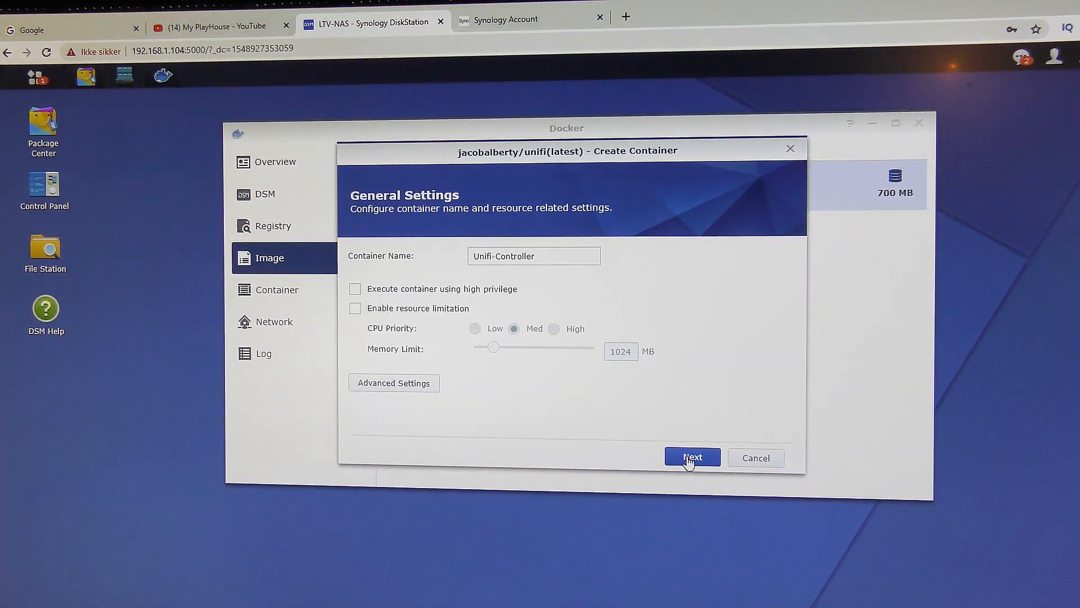
pyautogui.click(691, 457)
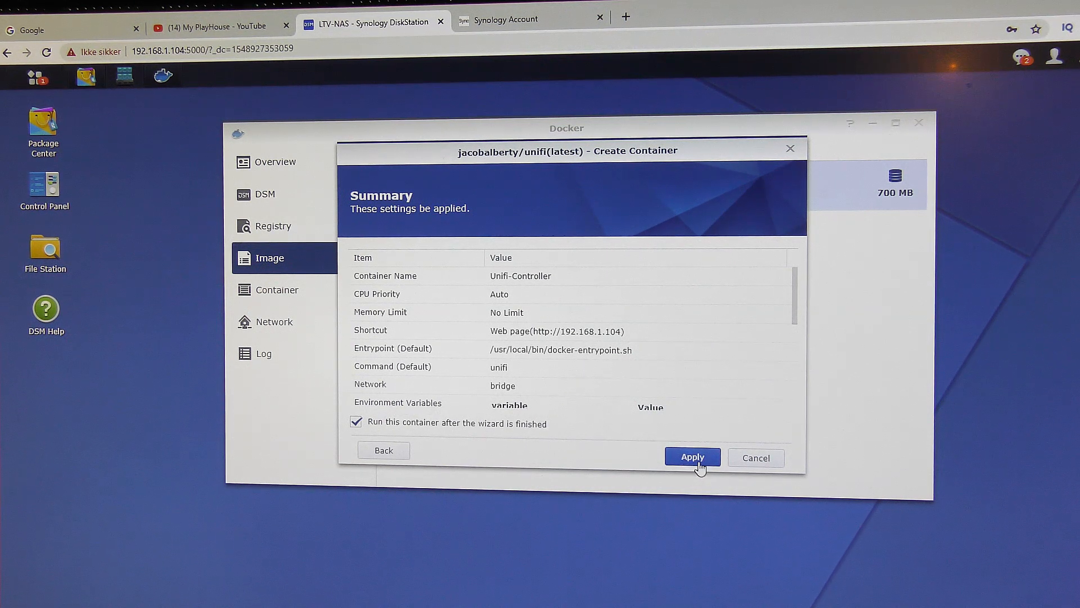
pyautogui.click(692, 457)
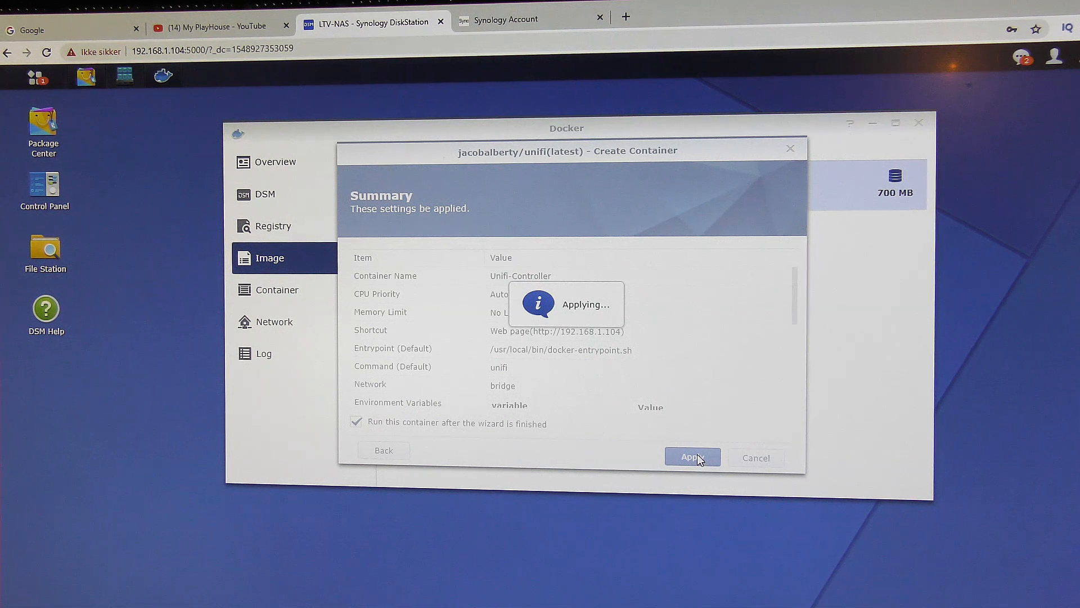
pyautogui.click(691, 457)
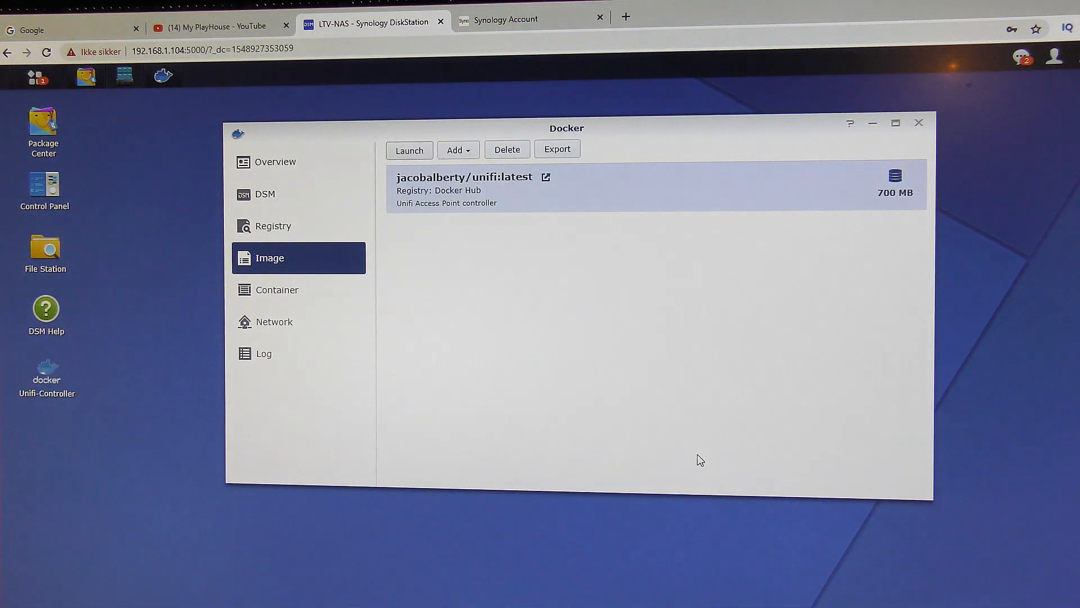
pyautogui.click(275, 162)
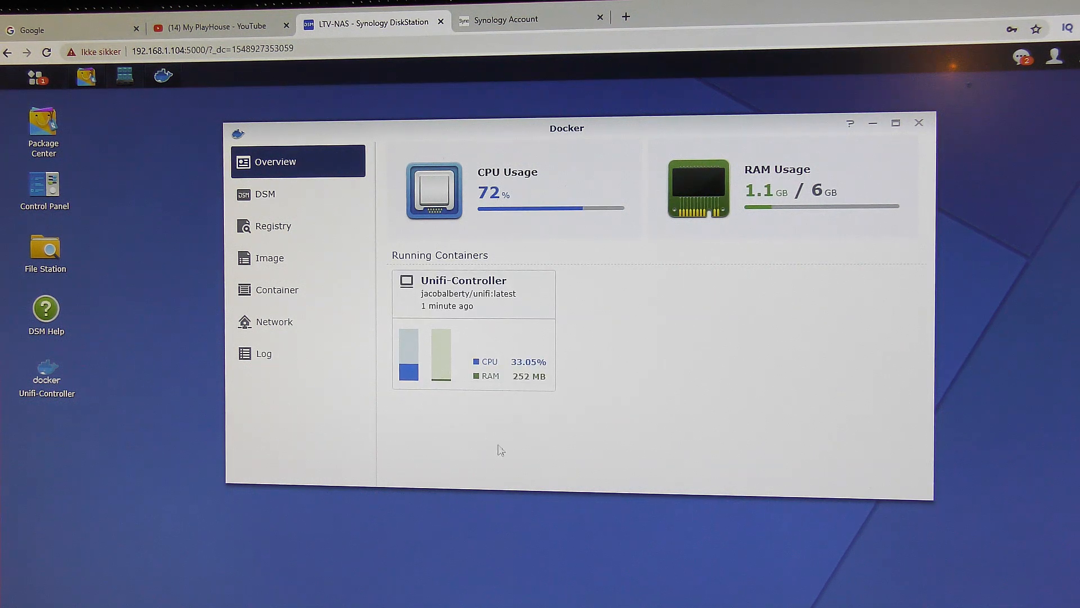
pyautogui.moveTo(540, 269)
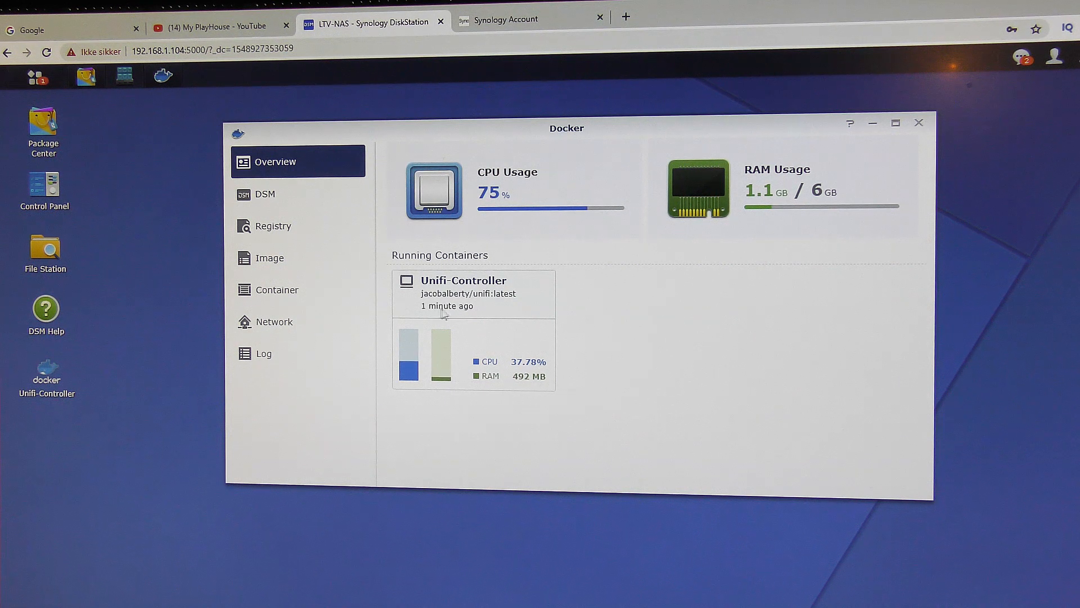
pyautogui.moveTo(446, 316)
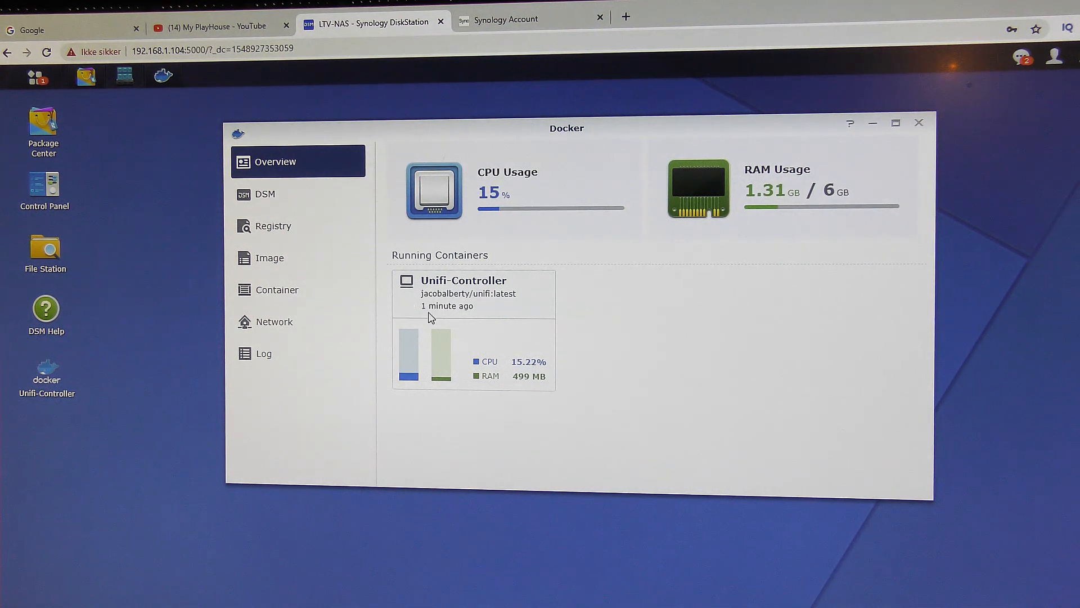
pyautogui.moveTo(383, 310)
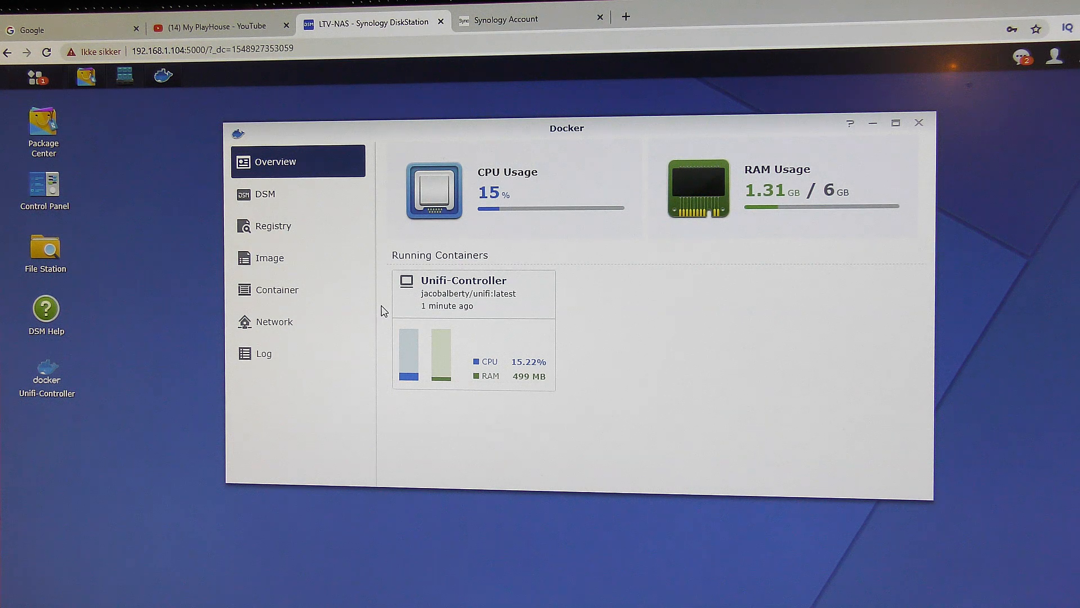
pyautogui.moveTo(359, 293)
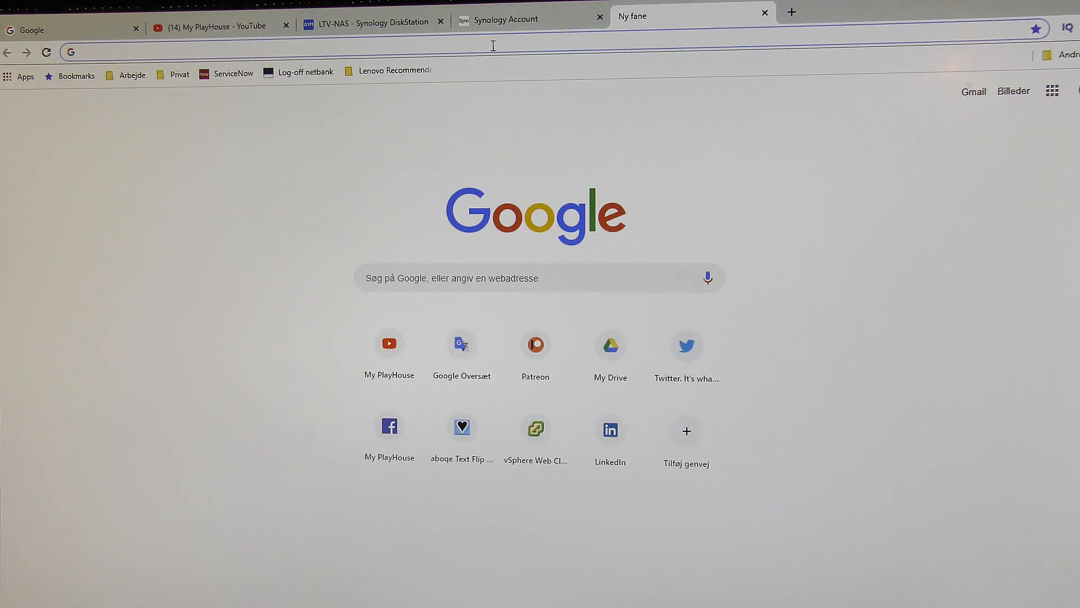
pyautogui.write('192.168.1.104:8443')
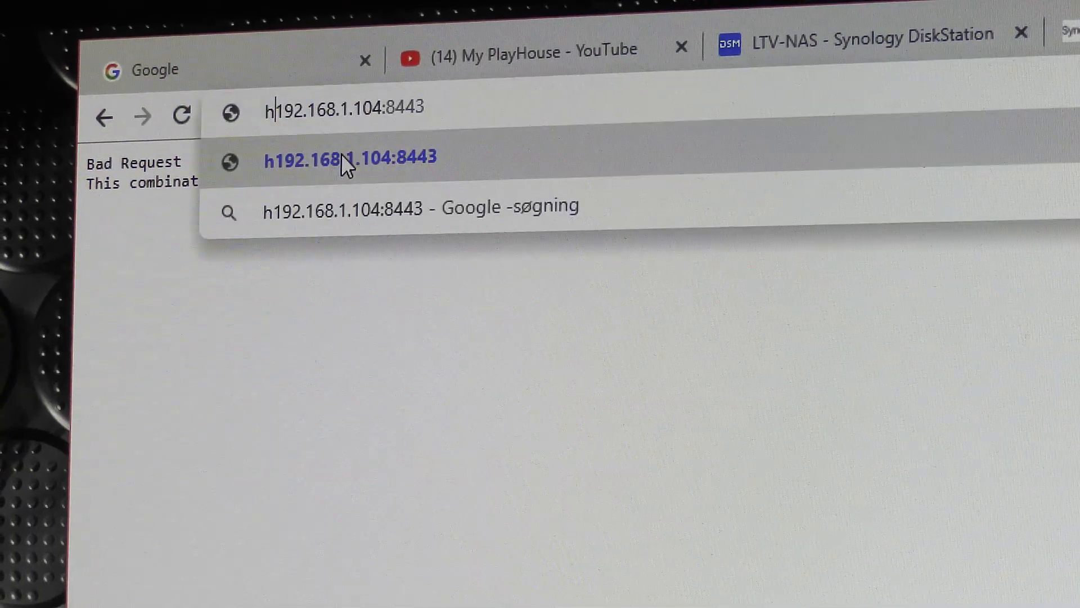
pyautogui.write('ttps://')
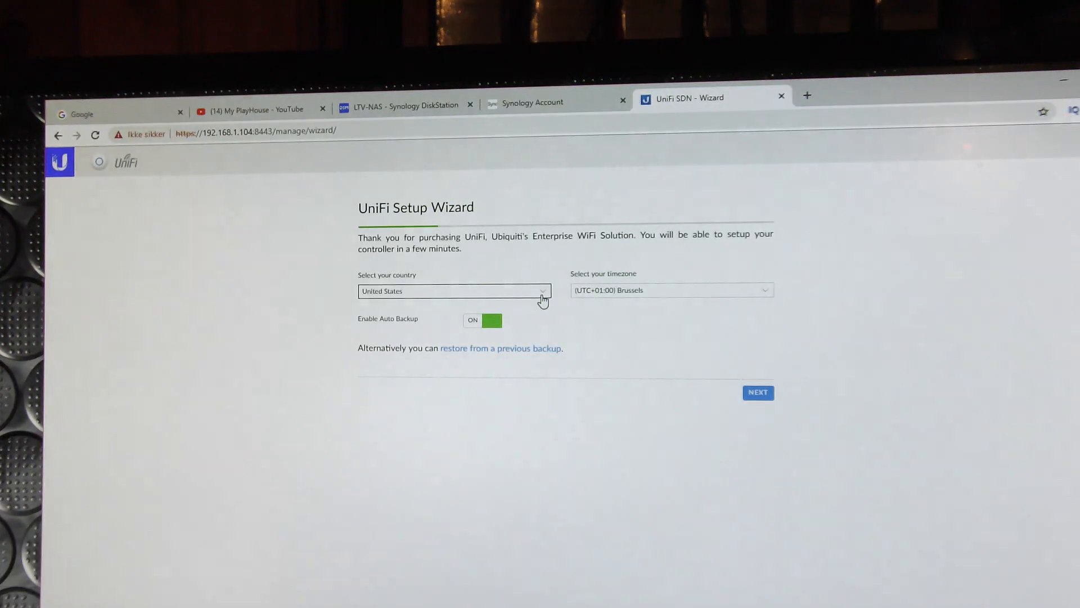
# Choose Denmark and Copenhagen timezone, then continue to device configuration.
pyautogui.click(454, 290)
pyautogui.write('Denmark')
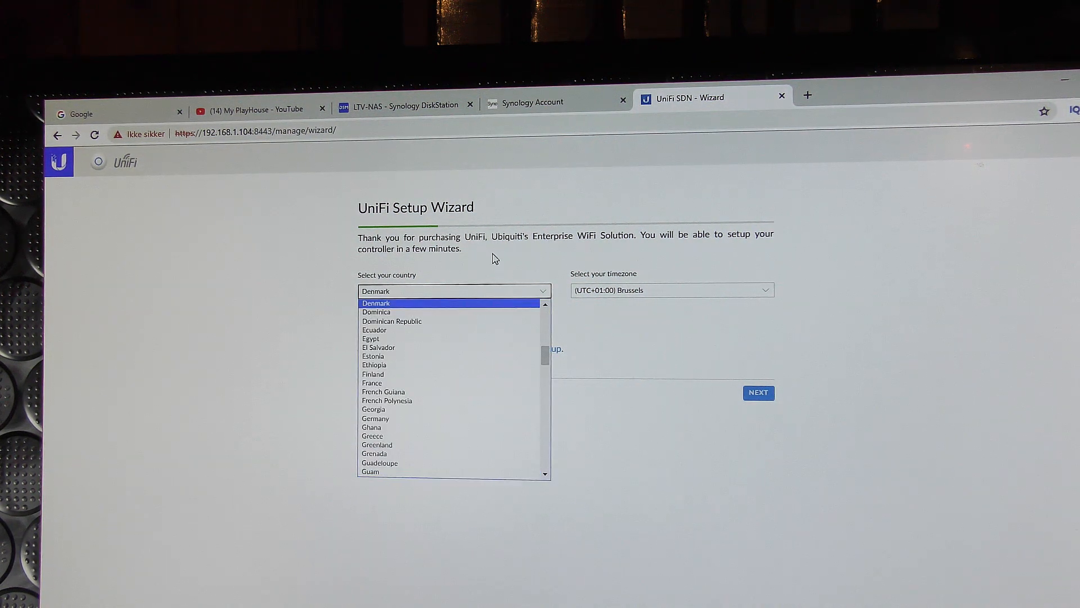
pyautogui.click(375, 303)
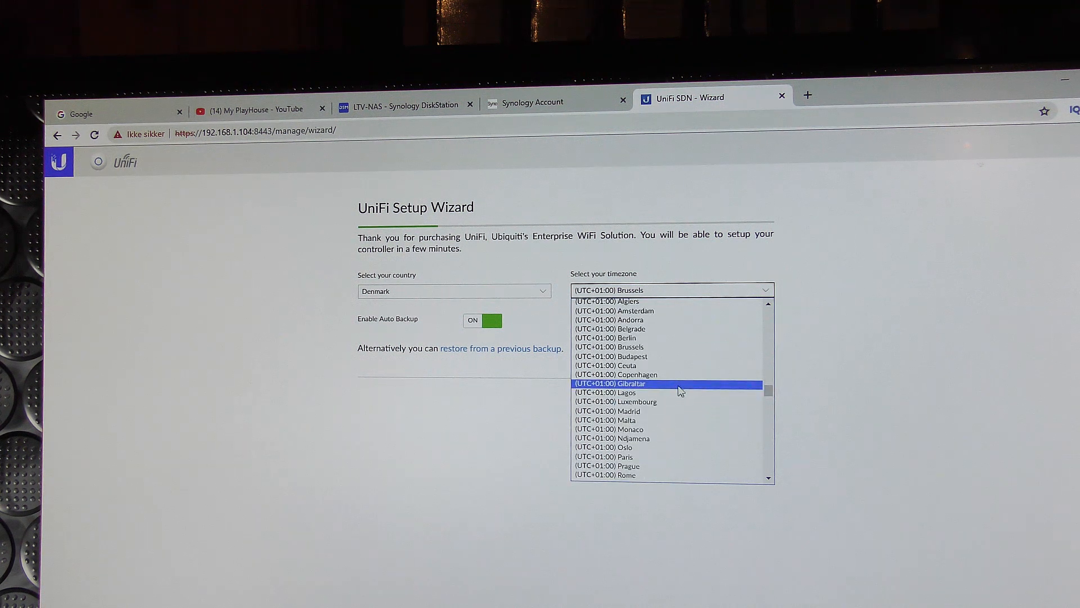
pyautogui.click(616, 374)
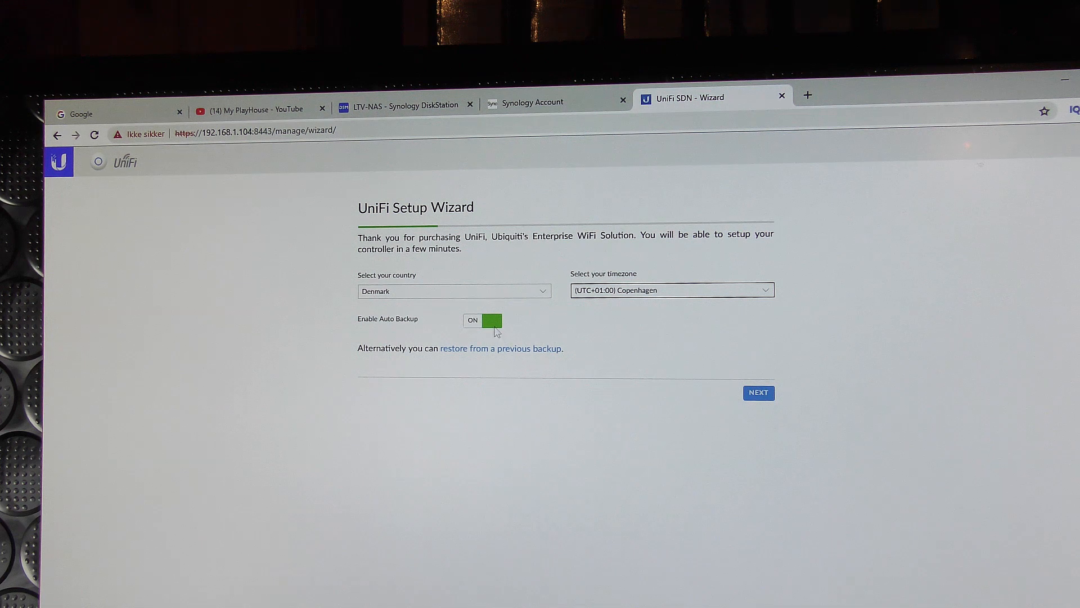
pyautogui.click(758, 392)
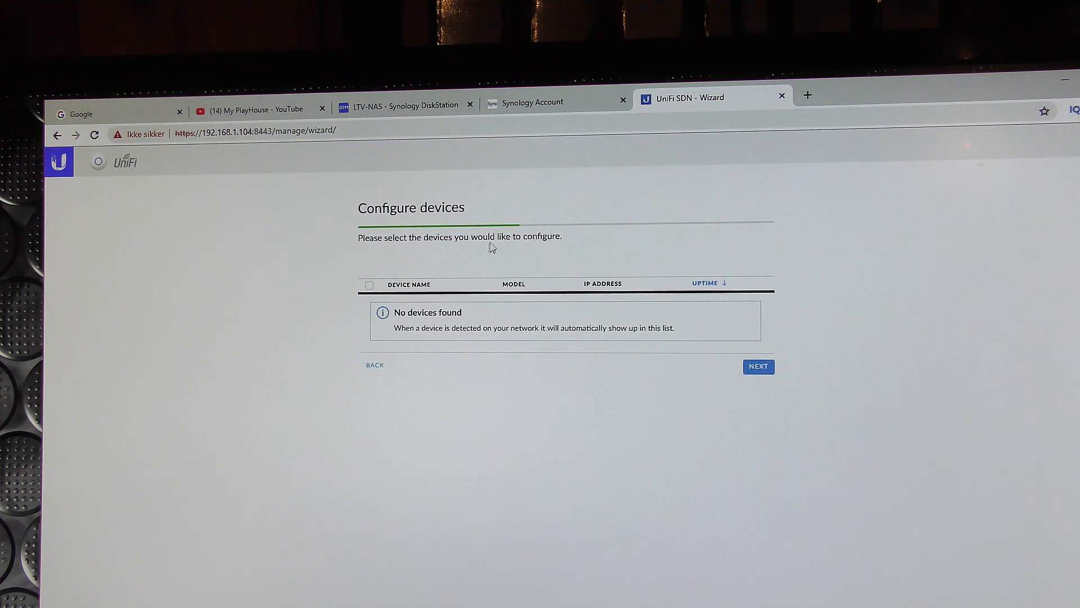
pyautogui.moveTo(541, 246)
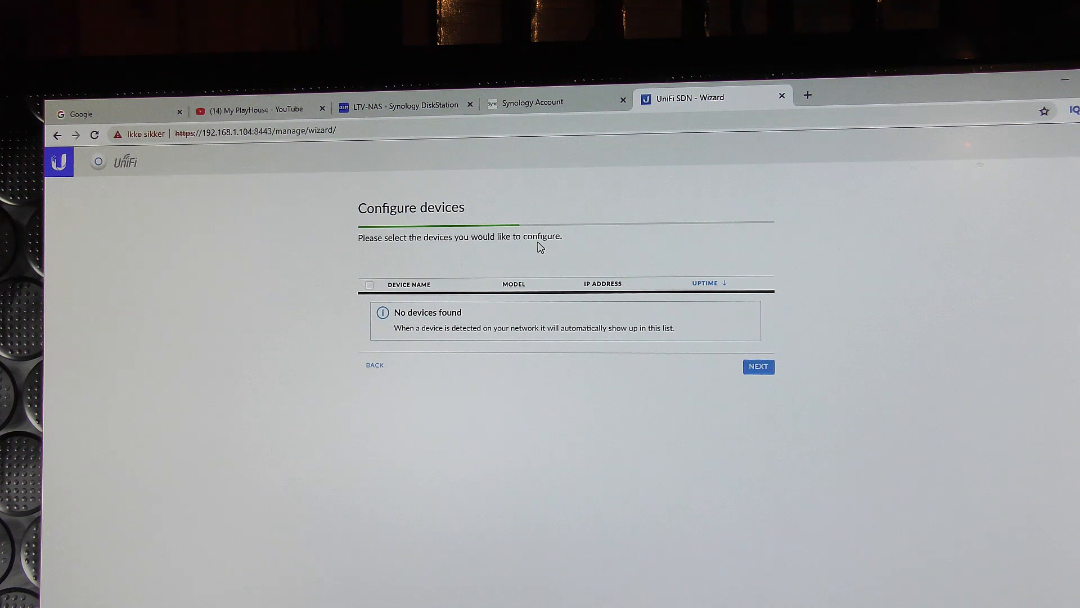
pyautogui.moveTo(467, 326)
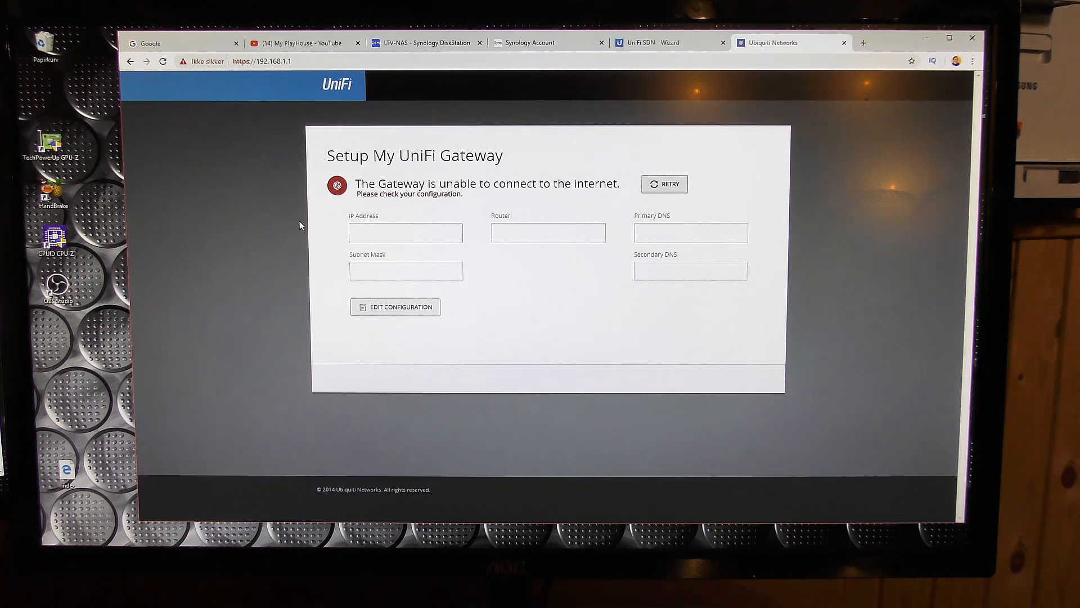
pyautogui.moveTo(381, 249)
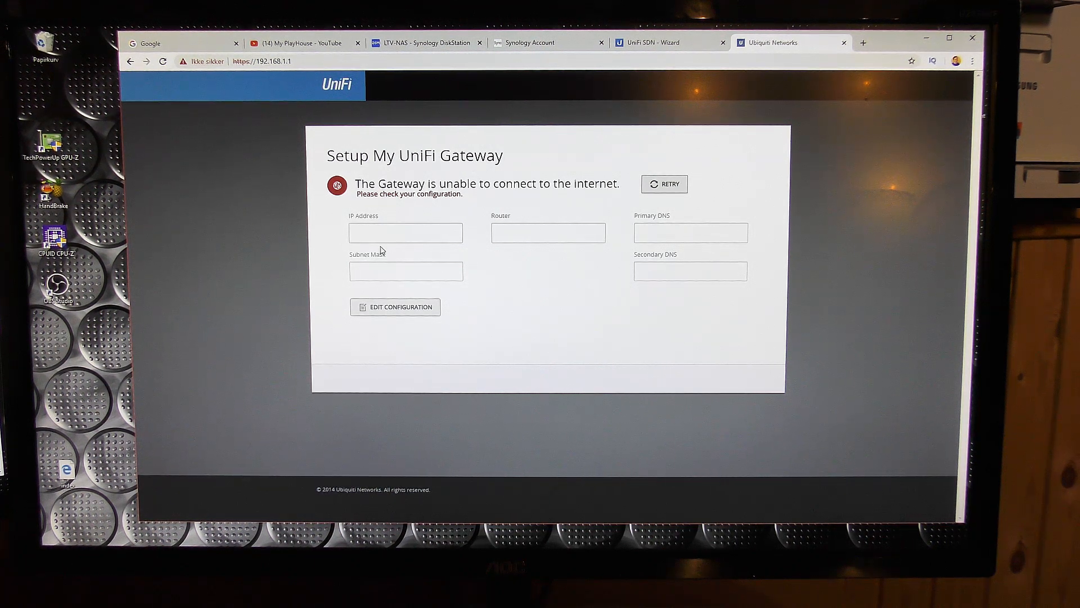
pyautogui.click(405, 234)
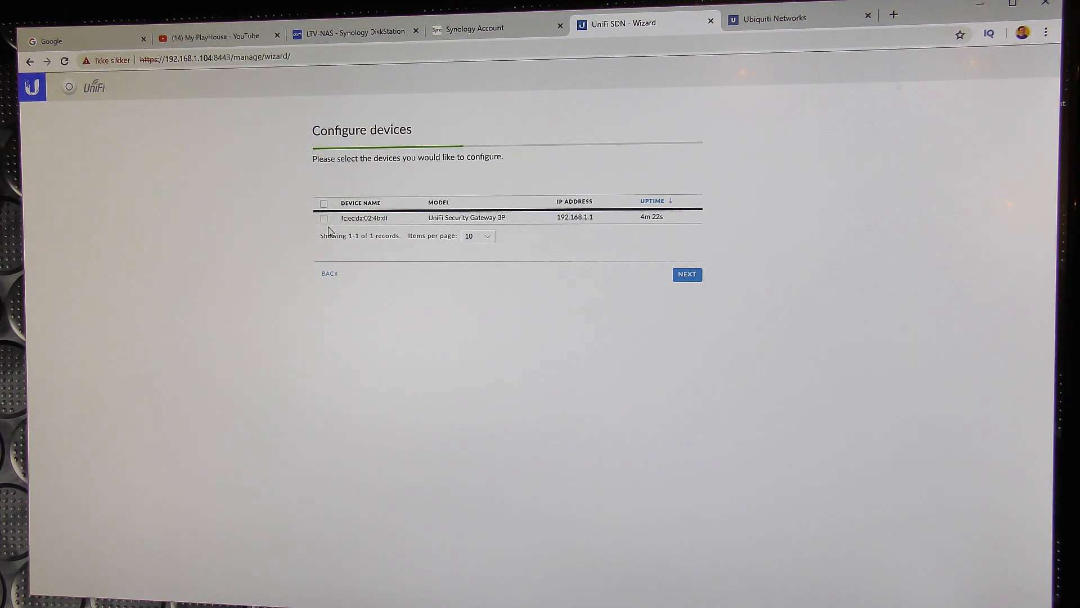
# Select the UniFi Security Gateway 3P, skip WiFi setup, and finish the wizard.
pyautogui.click(324, 217)
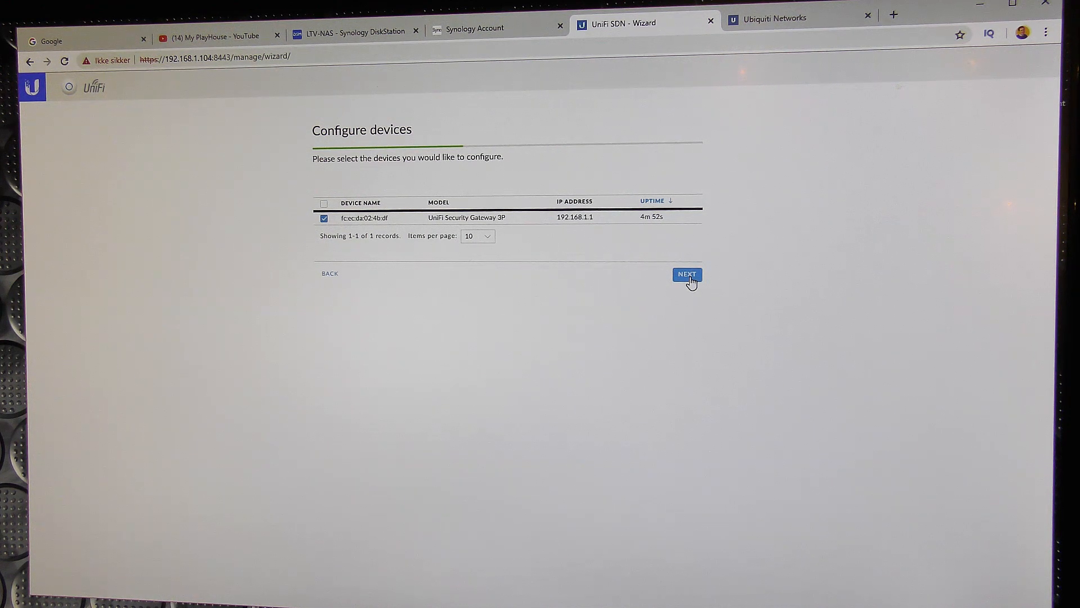
pyautogui.click(687, 274)
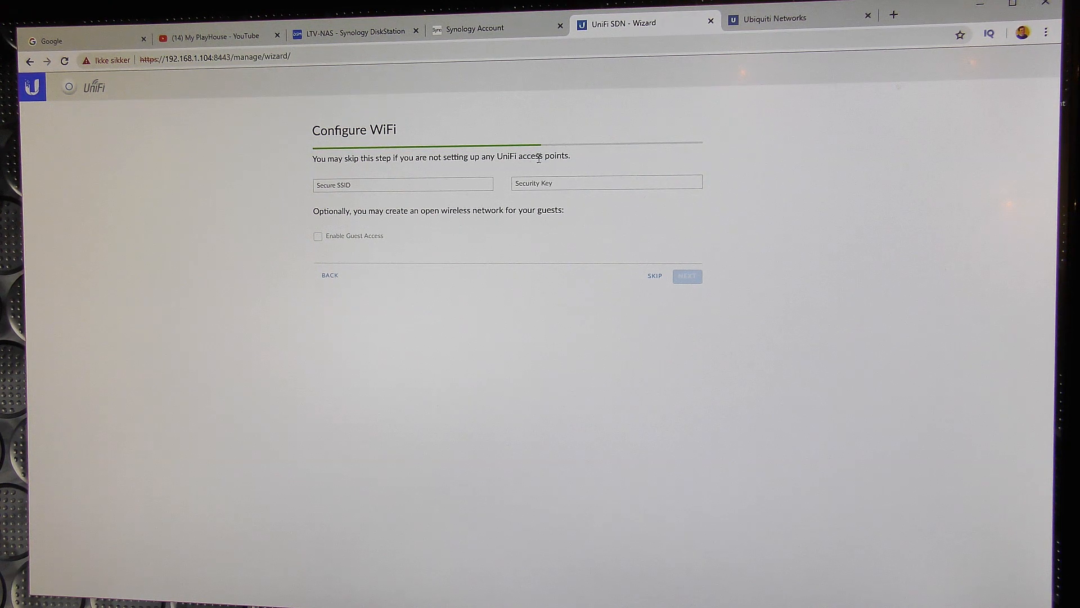
pyautogui.moveTo(543, 170)
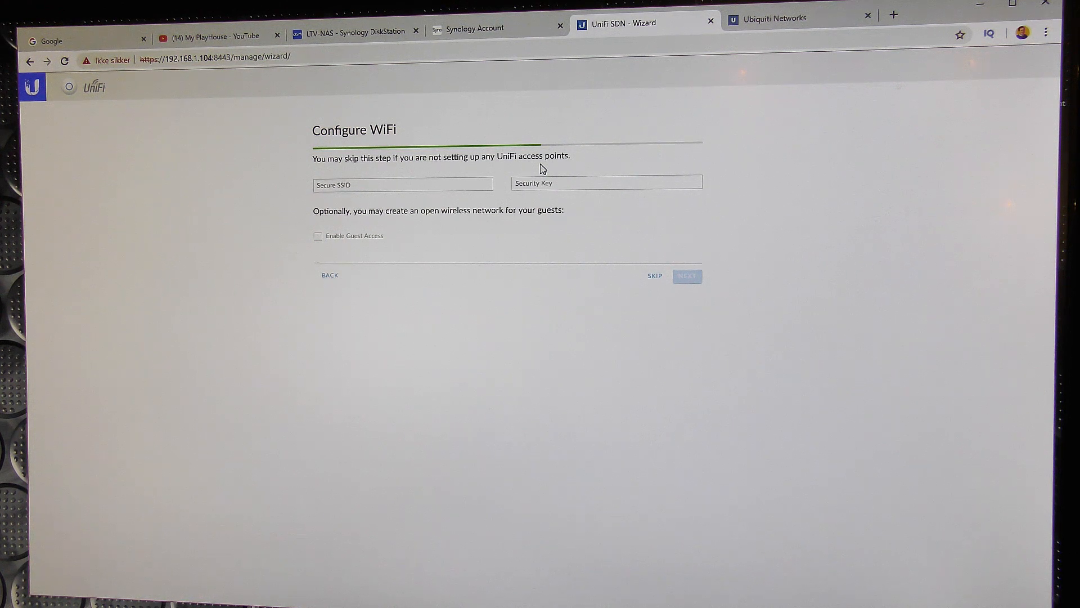
pyautogui.moveTo(724, 204)
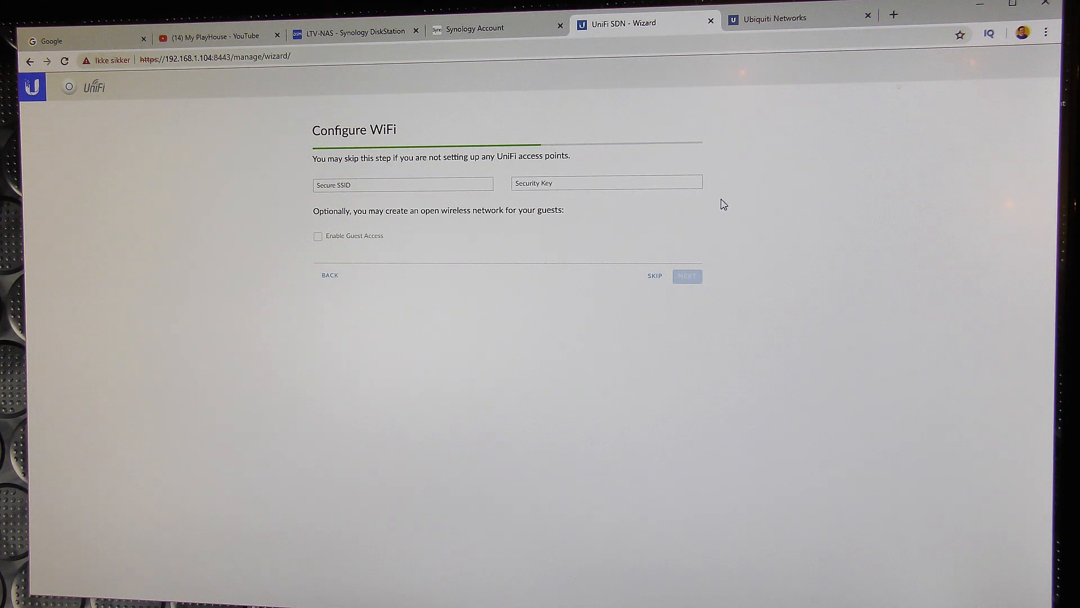
pyautogui.moveTo(417, 242)
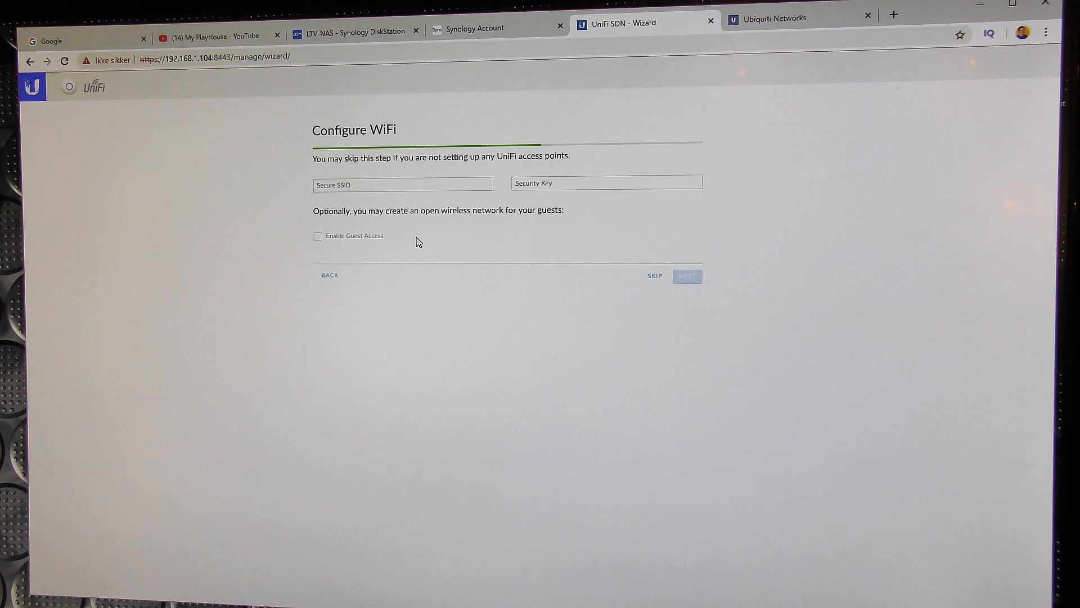
pyautogui.click(654, 276)
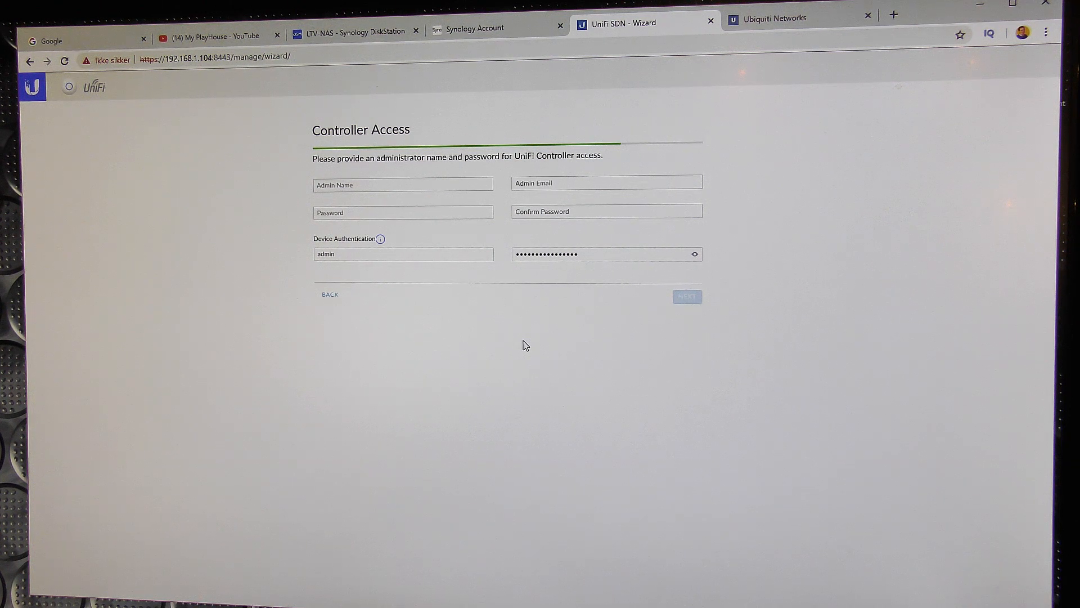
pyautogui.click(687, 297)
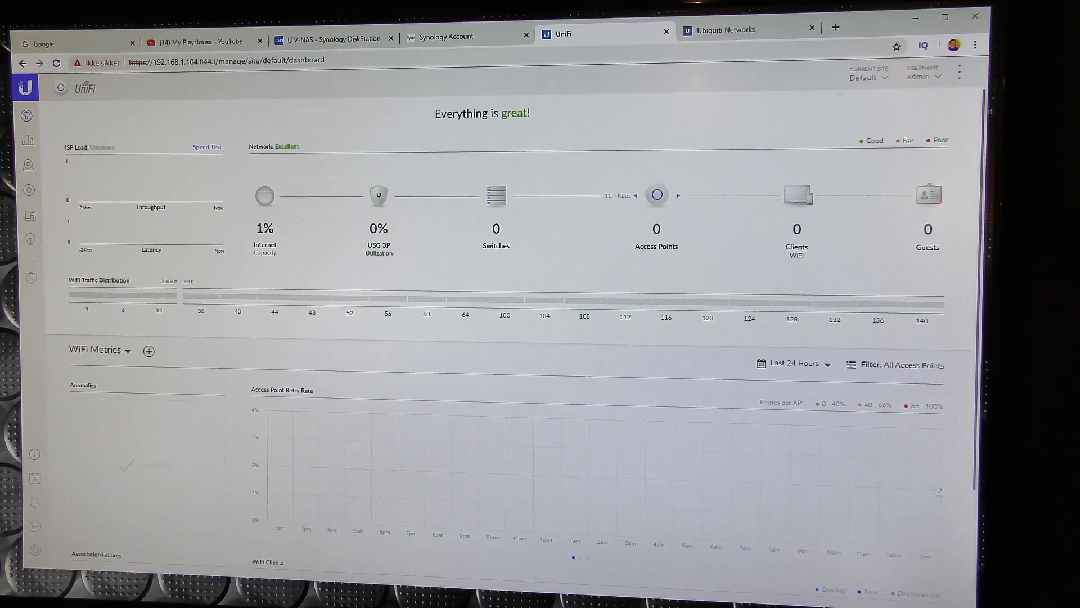